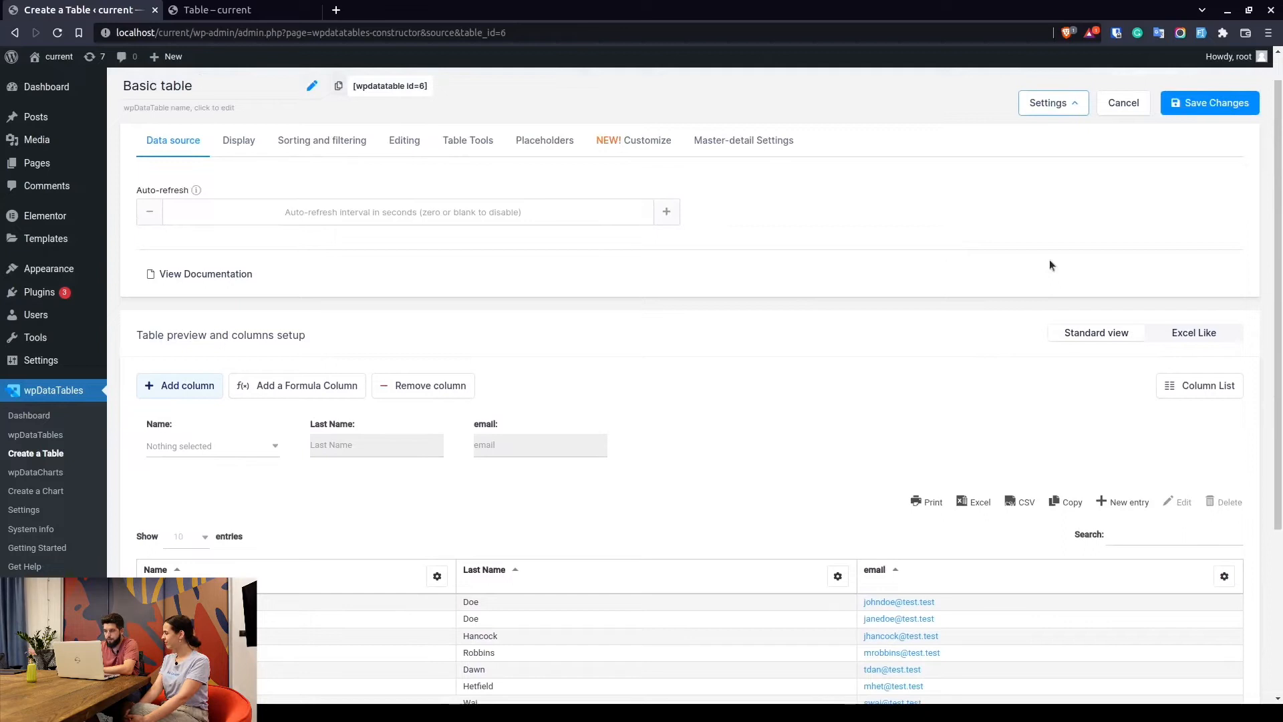
mouse_move(400, 145)
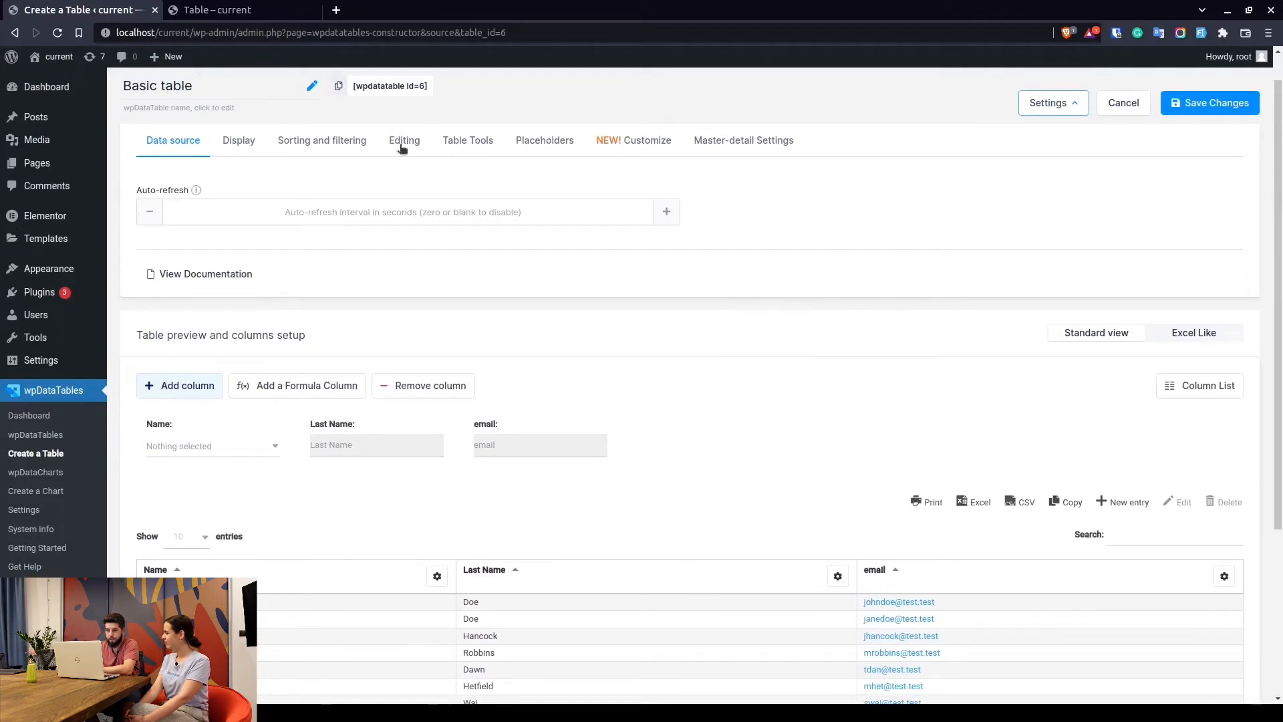
- Enable the duplicate button in the Basic table's Editing settings and save the table
left_click(404, 140)
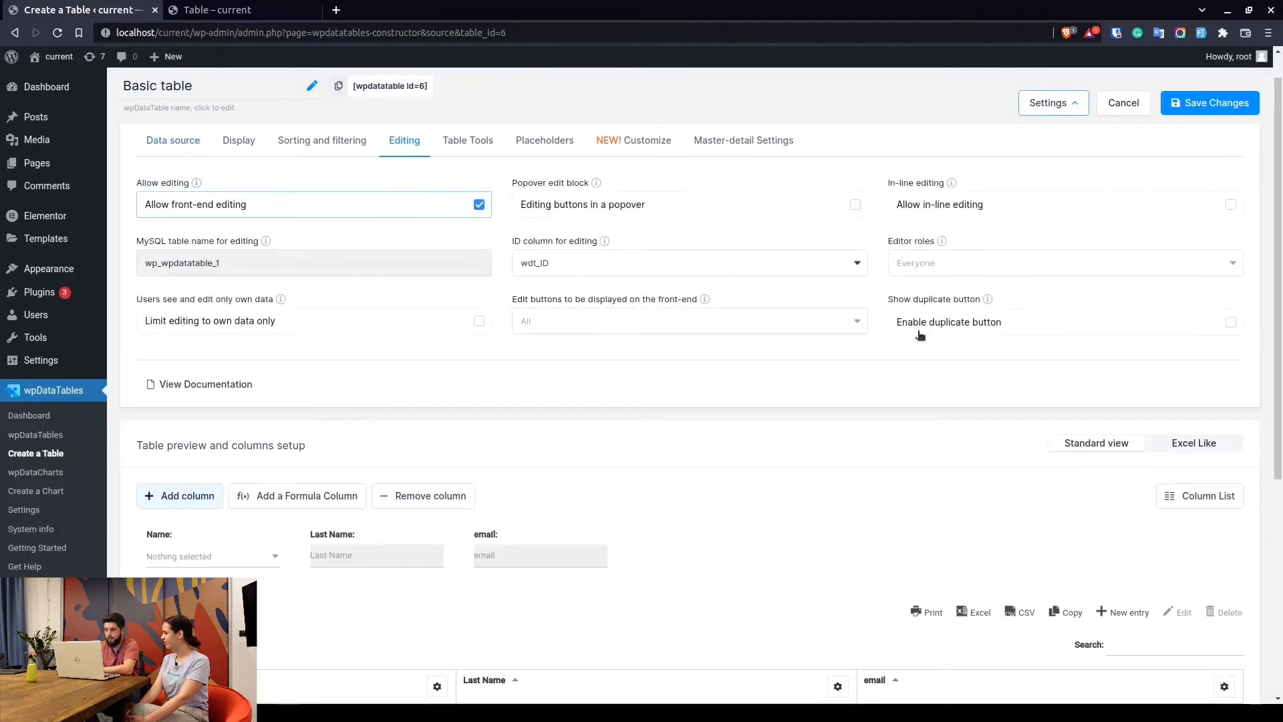
left_click(1229, 321)
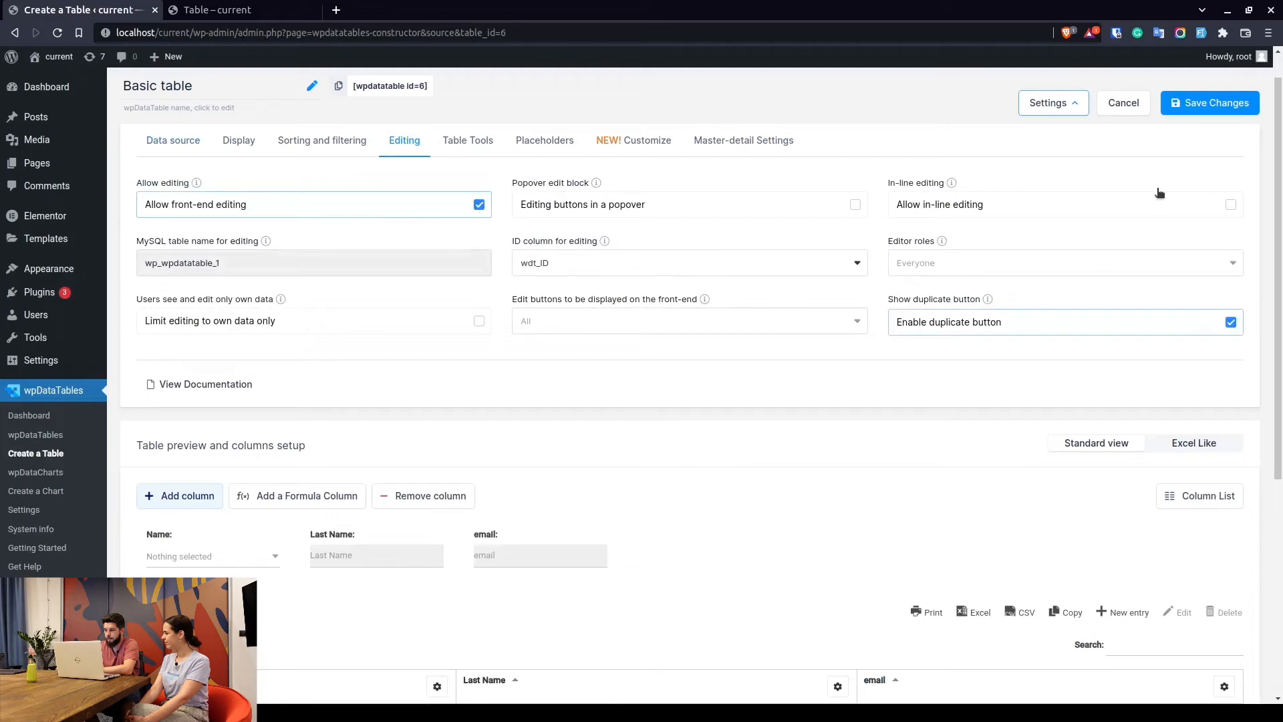
left_click(1209, 102)
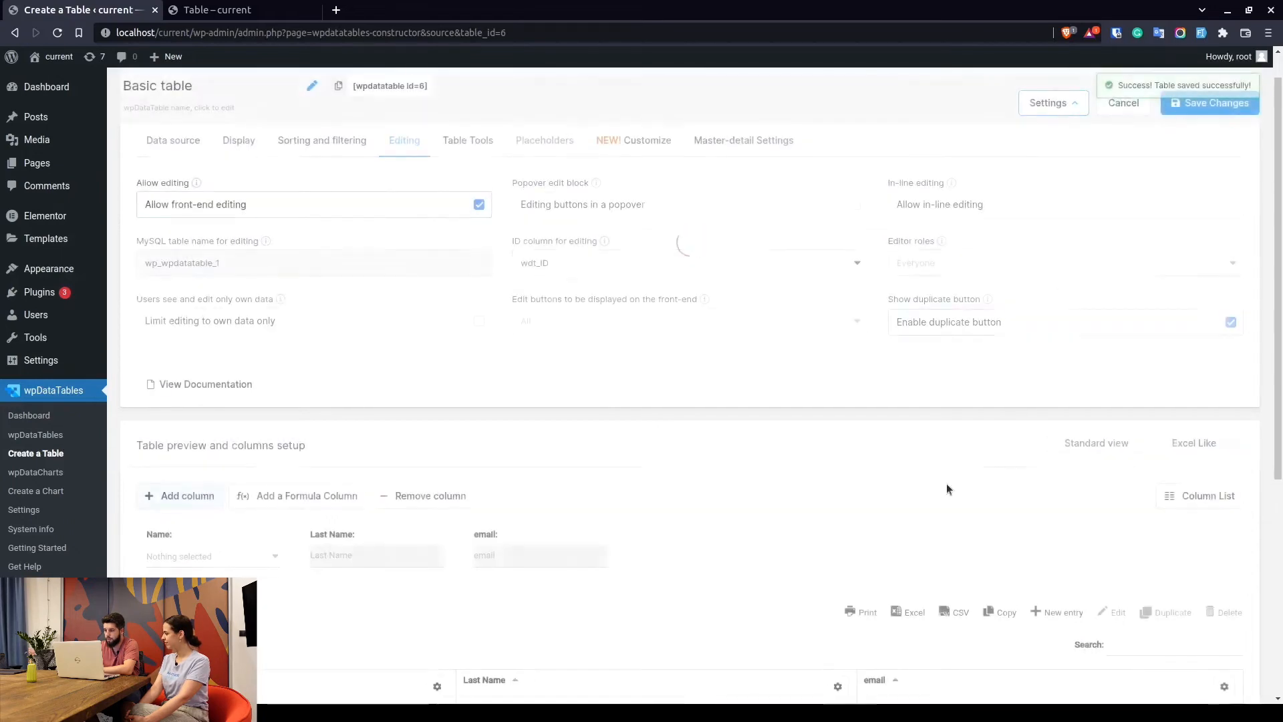
scroll("down", 3)
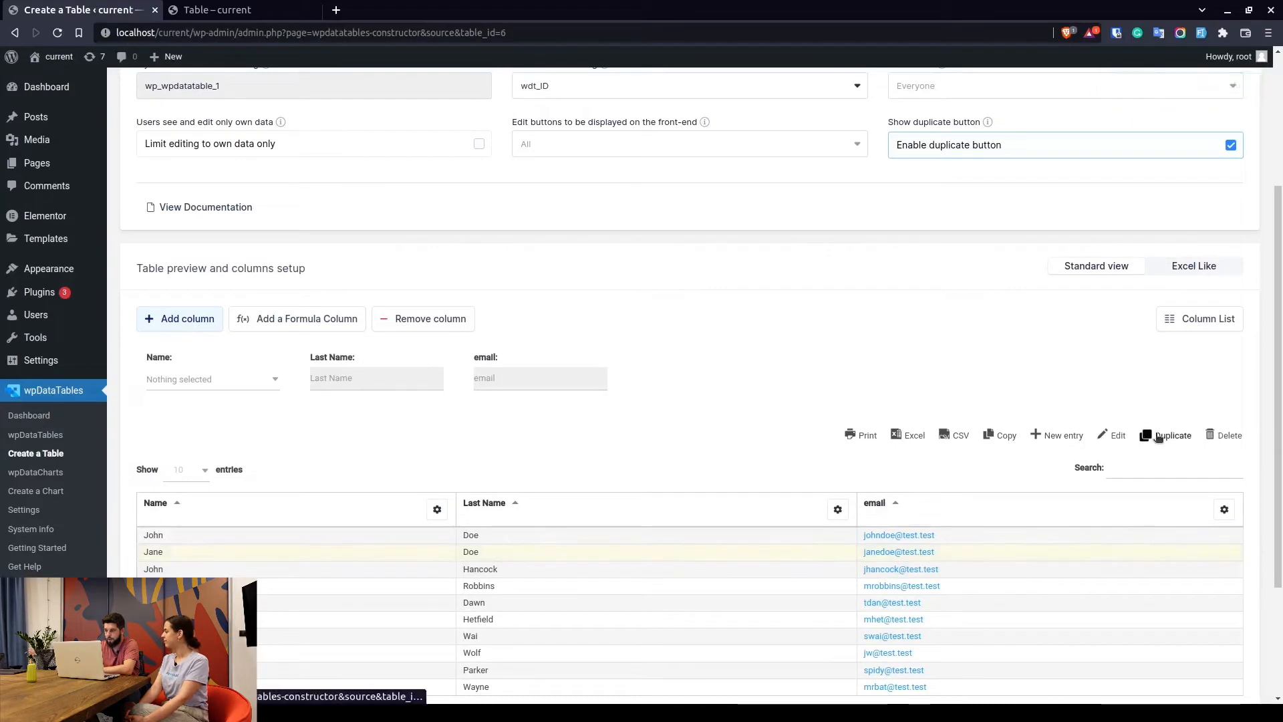
- Duplicate Jane Doe's row, rename the copy to Jill, apply, then return to page 1
left_click(1170, 434)
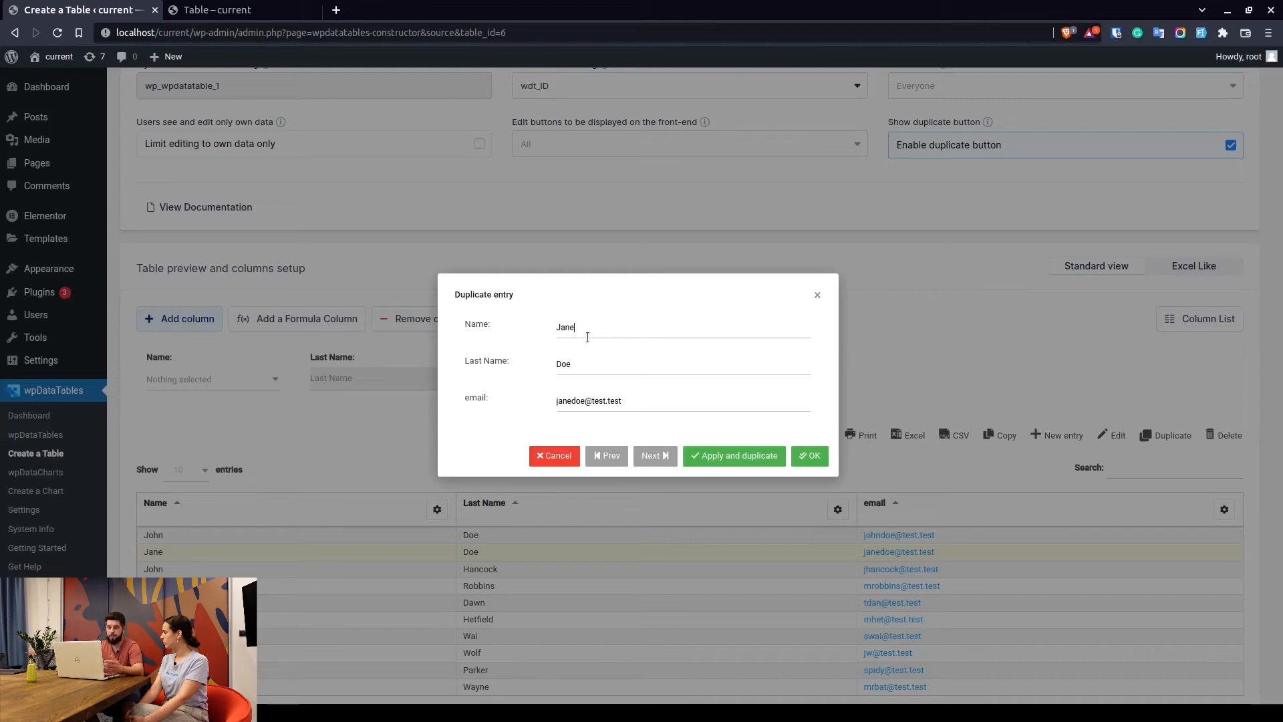
mouse_move(606, 331)
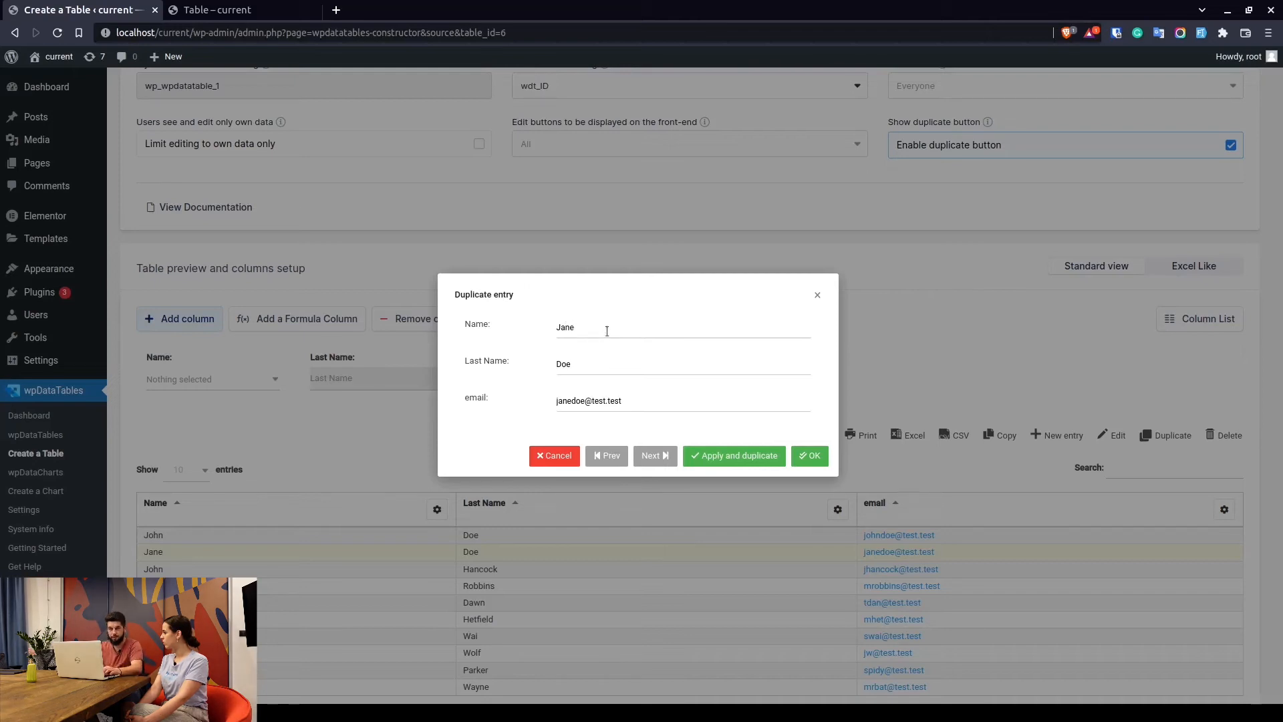
double_click(564, 327)
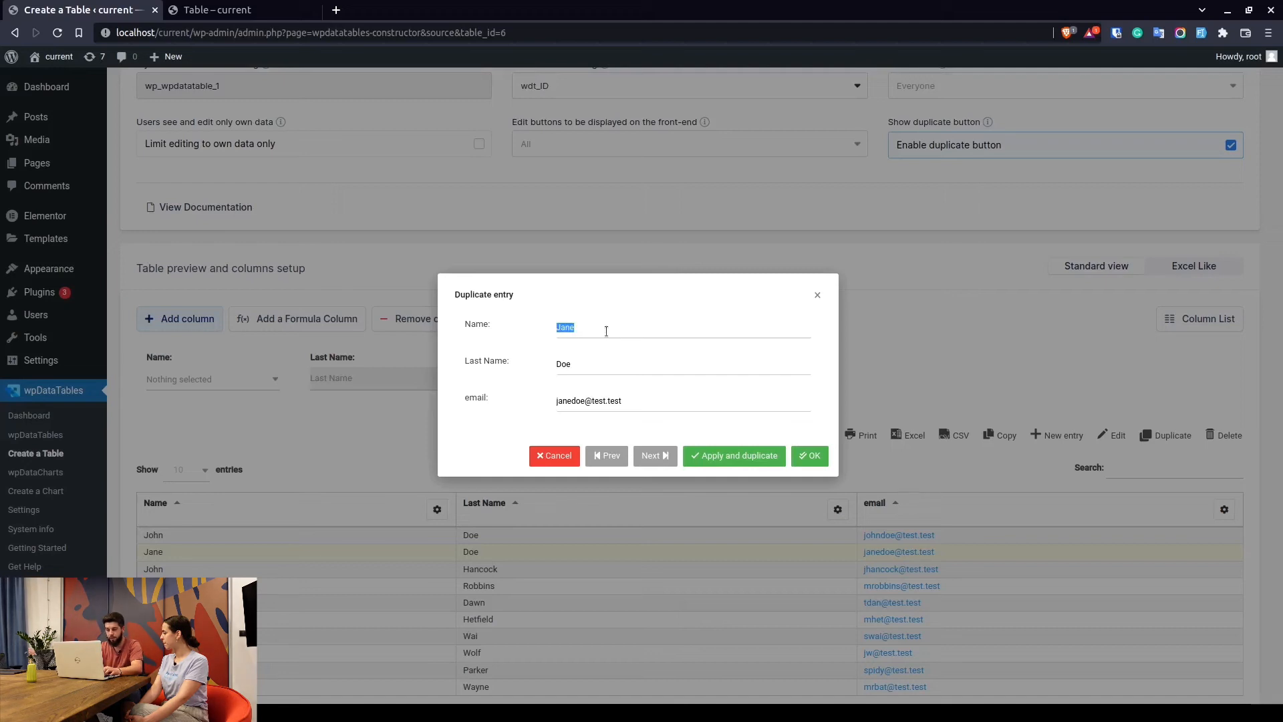
type("Jill")
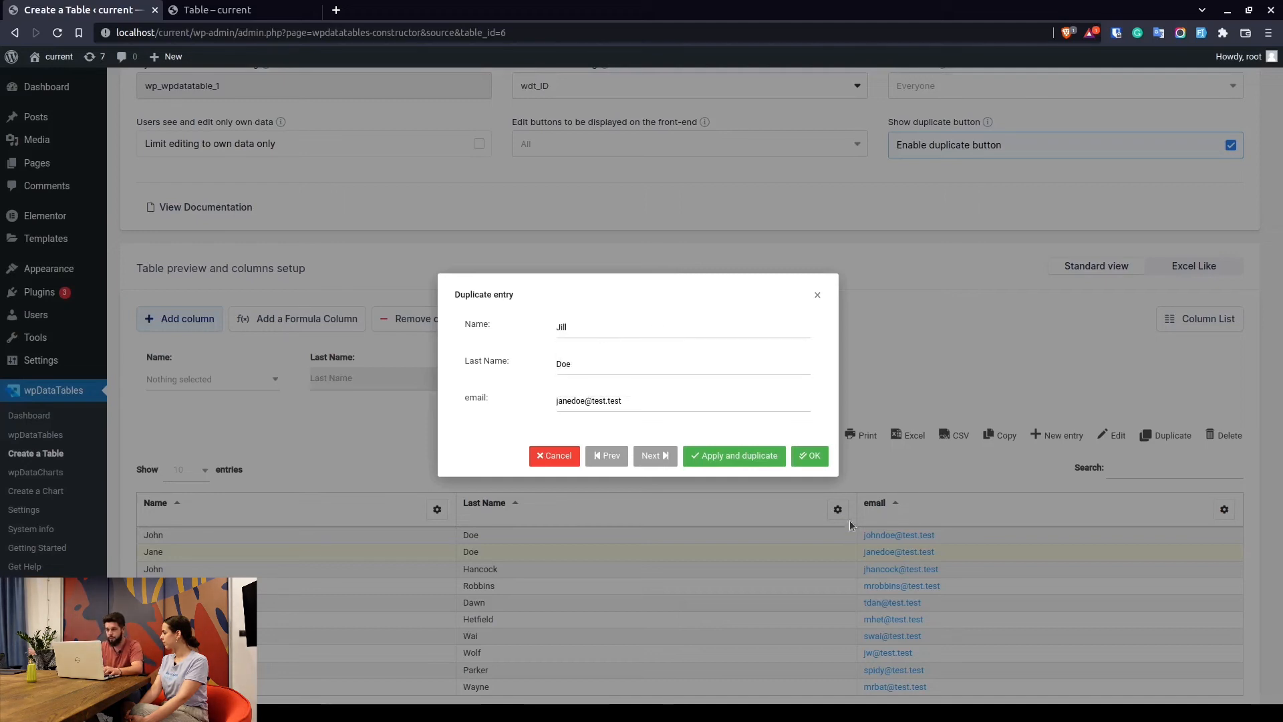
left_click(733, 455)
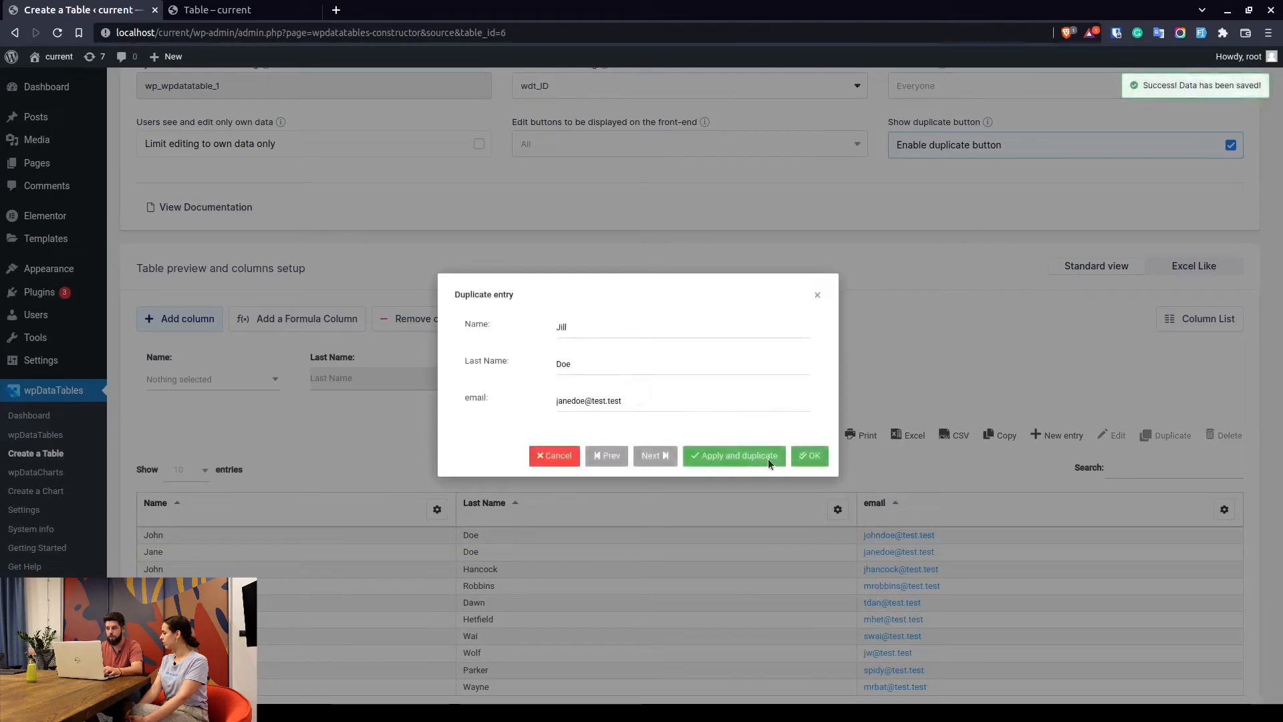
left_click(733, 456)
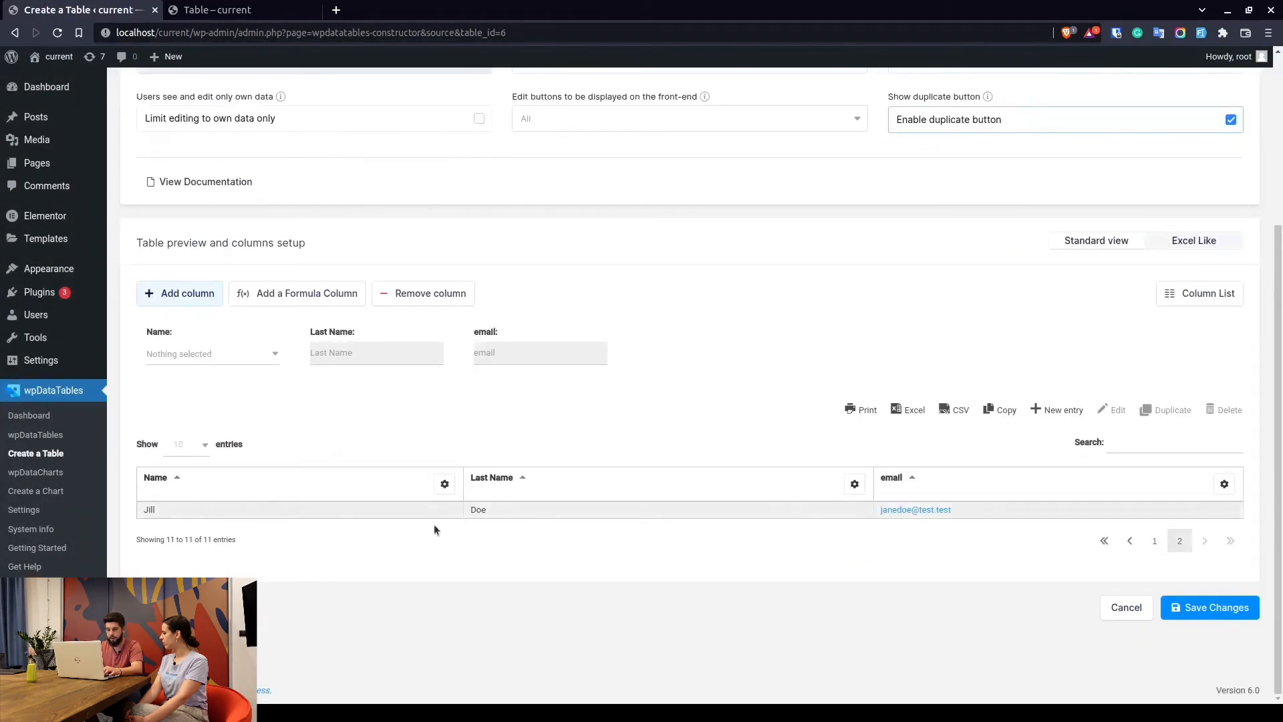
left_click(1154, 540)
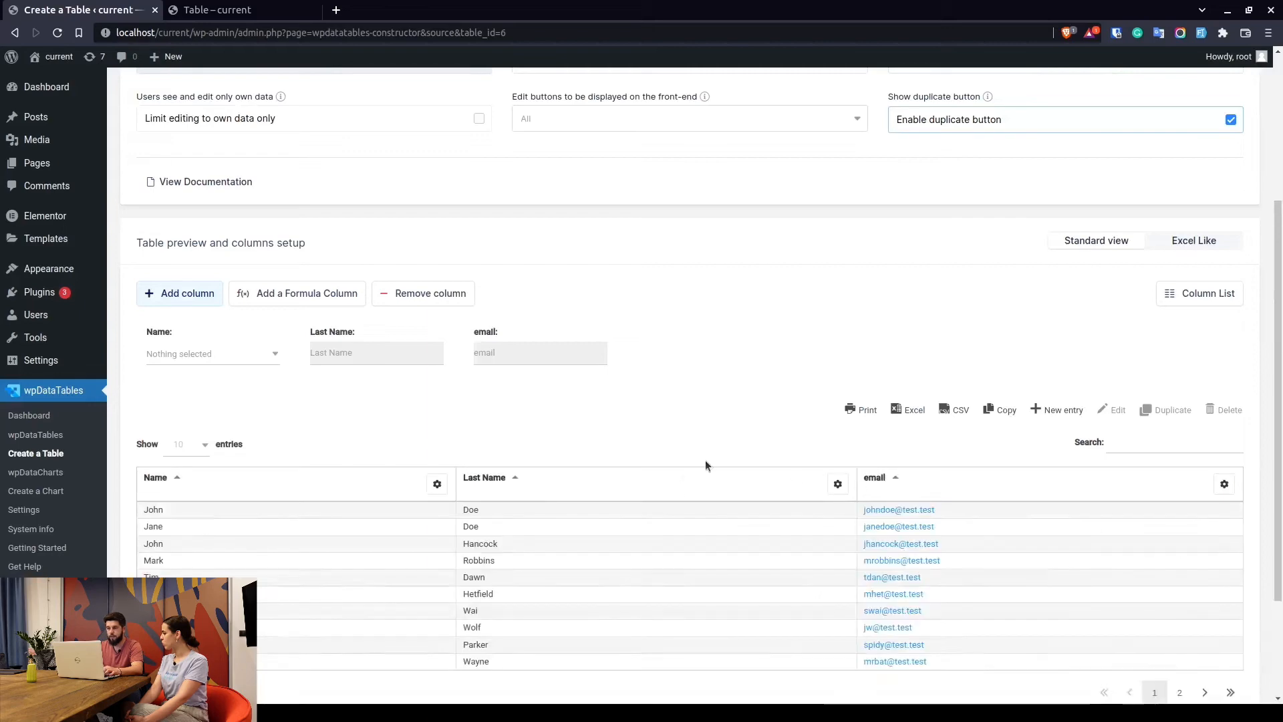
scroll("up", 3)
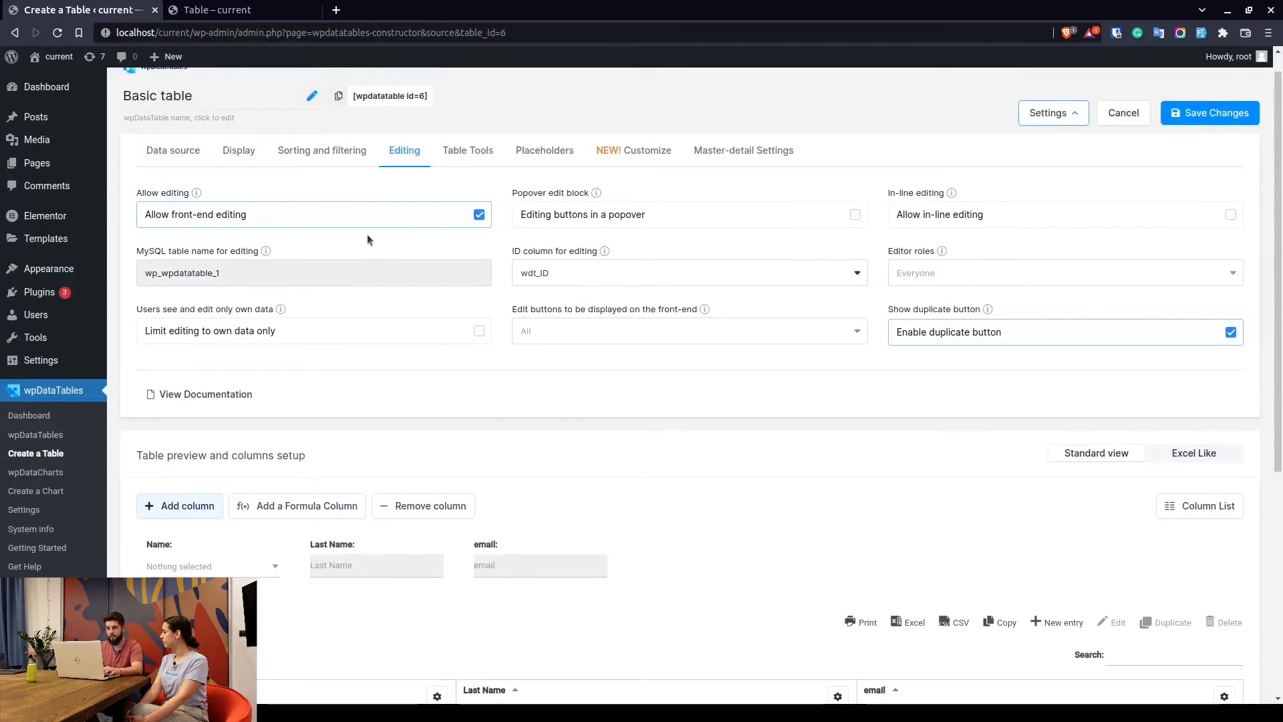
mouse_move(761, 430)
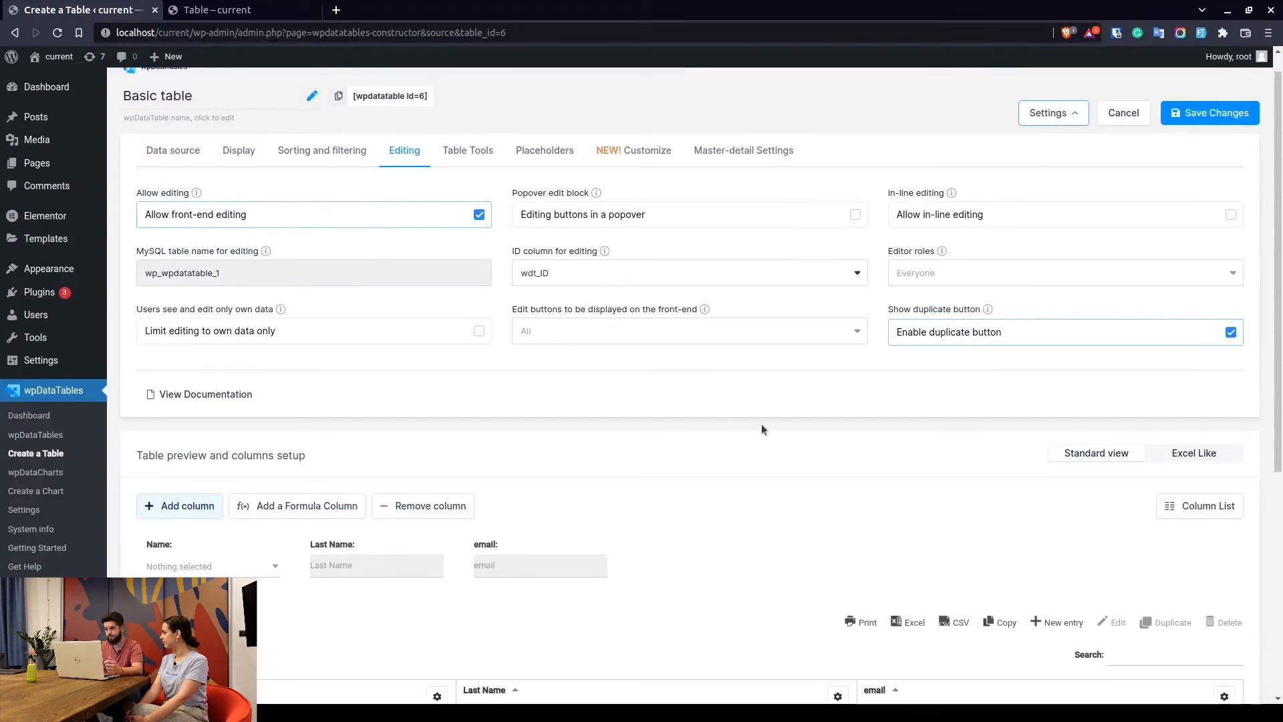
- Save the Basic table with 'Allow front-end editing' turned off
scroll("down", 3)
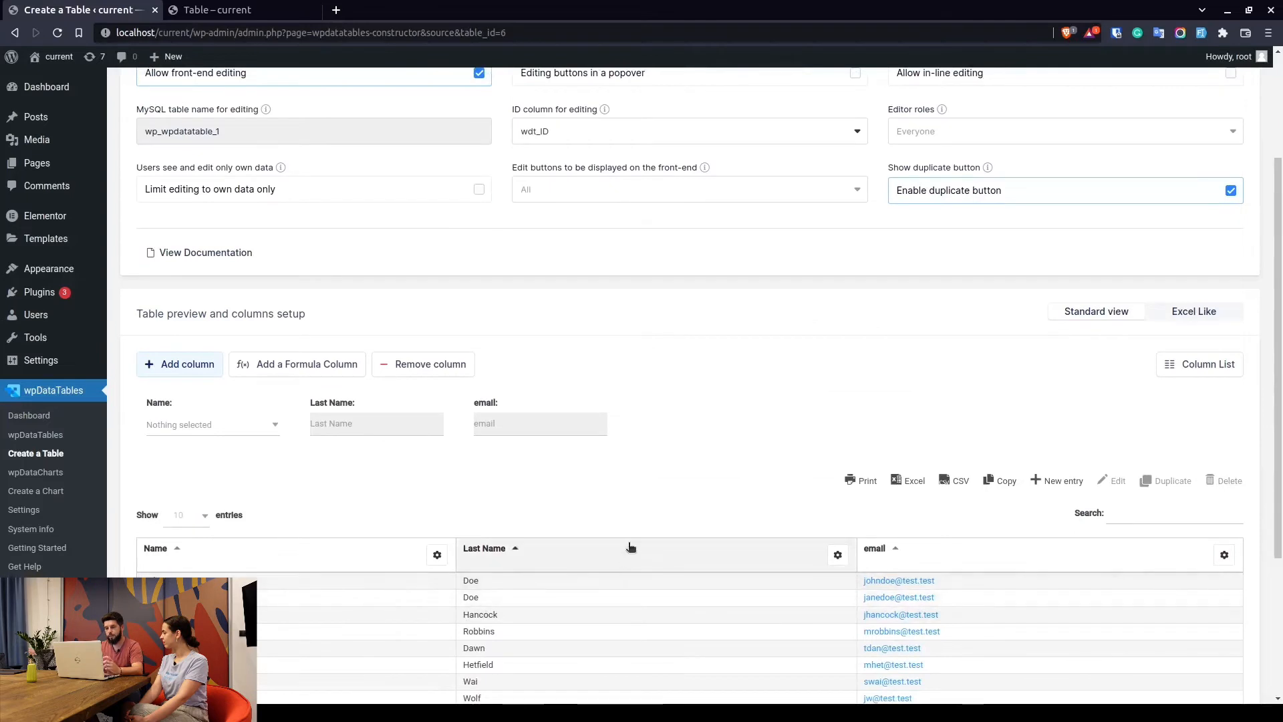
mouse_move(654, 310)
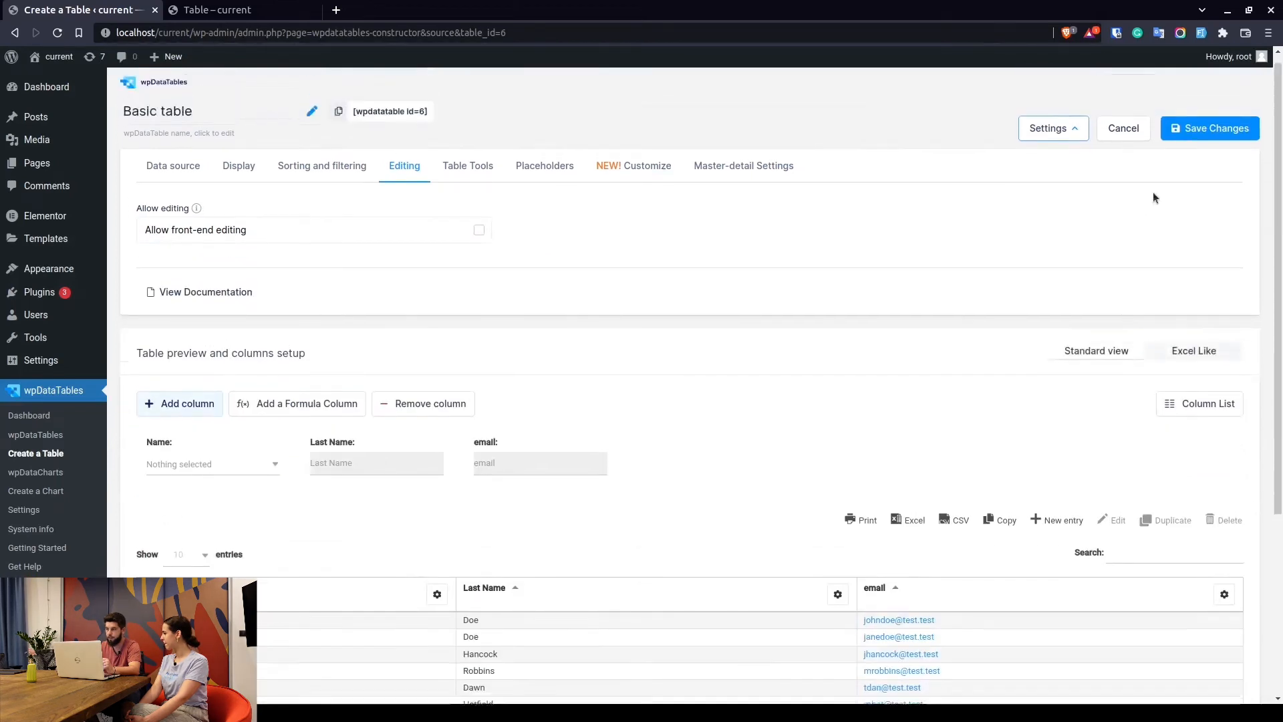
left_click(1209, 128)
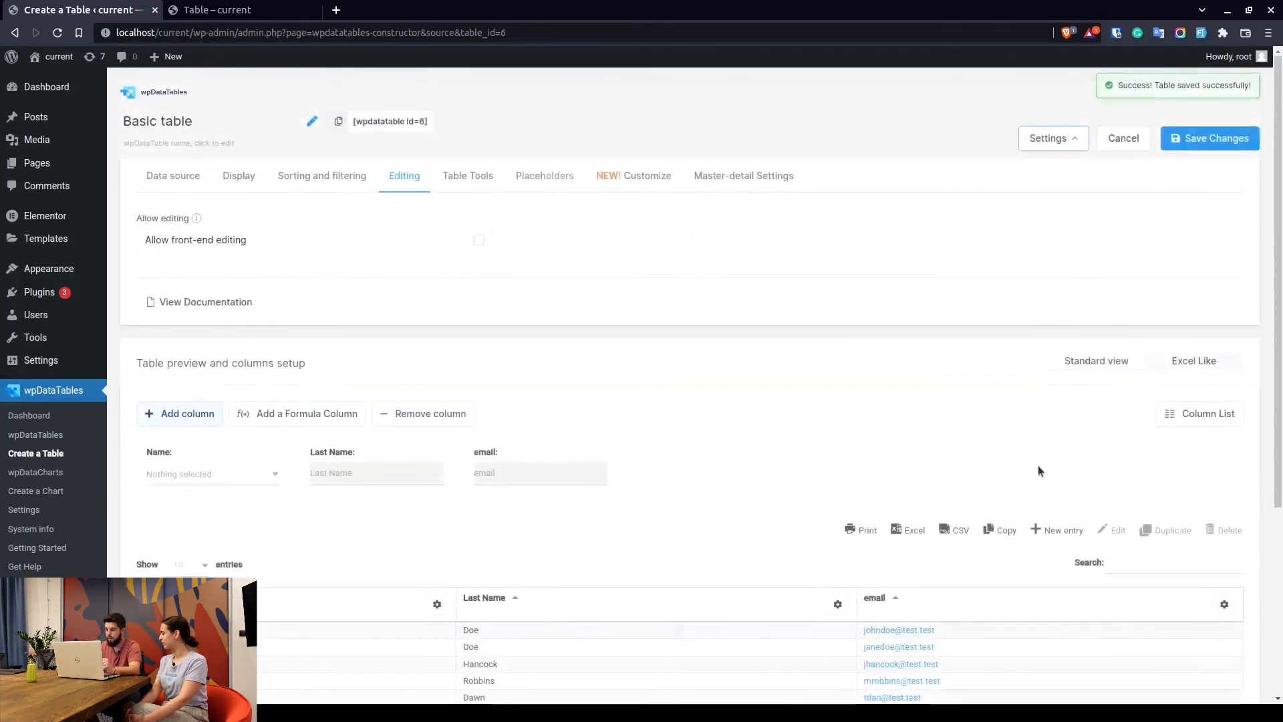
scroll("down", 3)
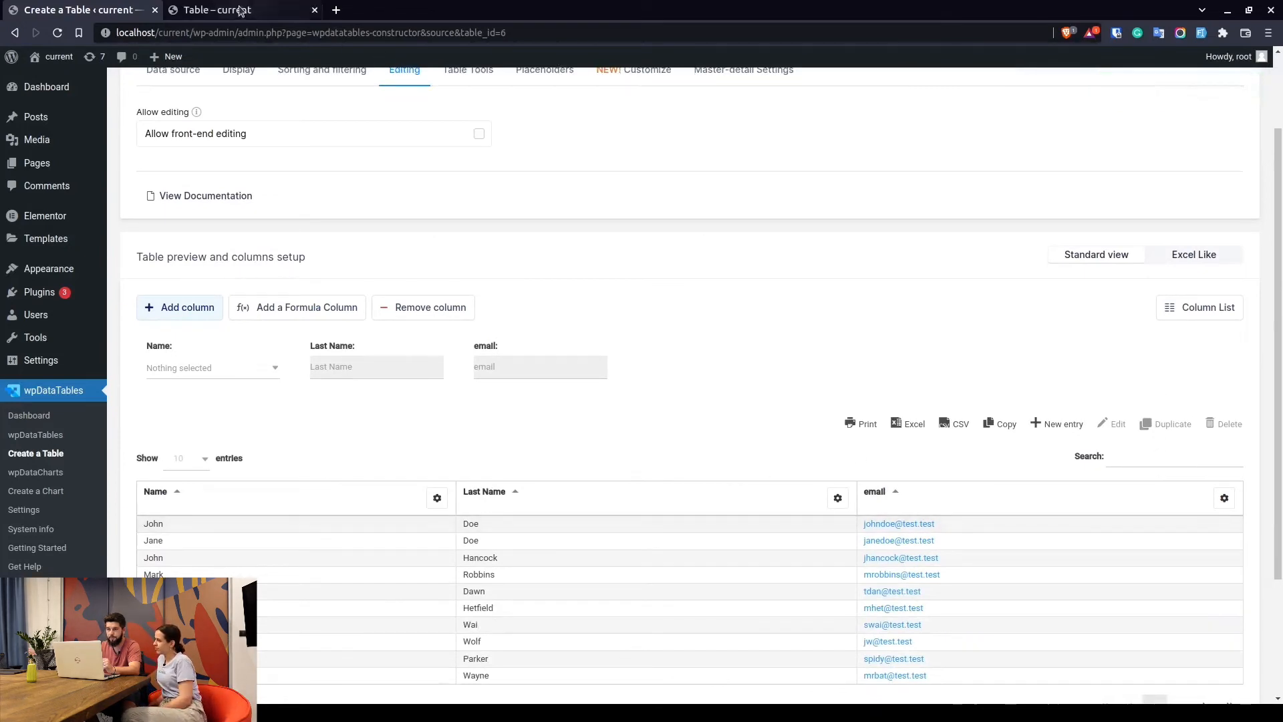
- Reload the front-end Table page to confirm only Print, Excel, CSV and Copy remain
left_click(237, 9)
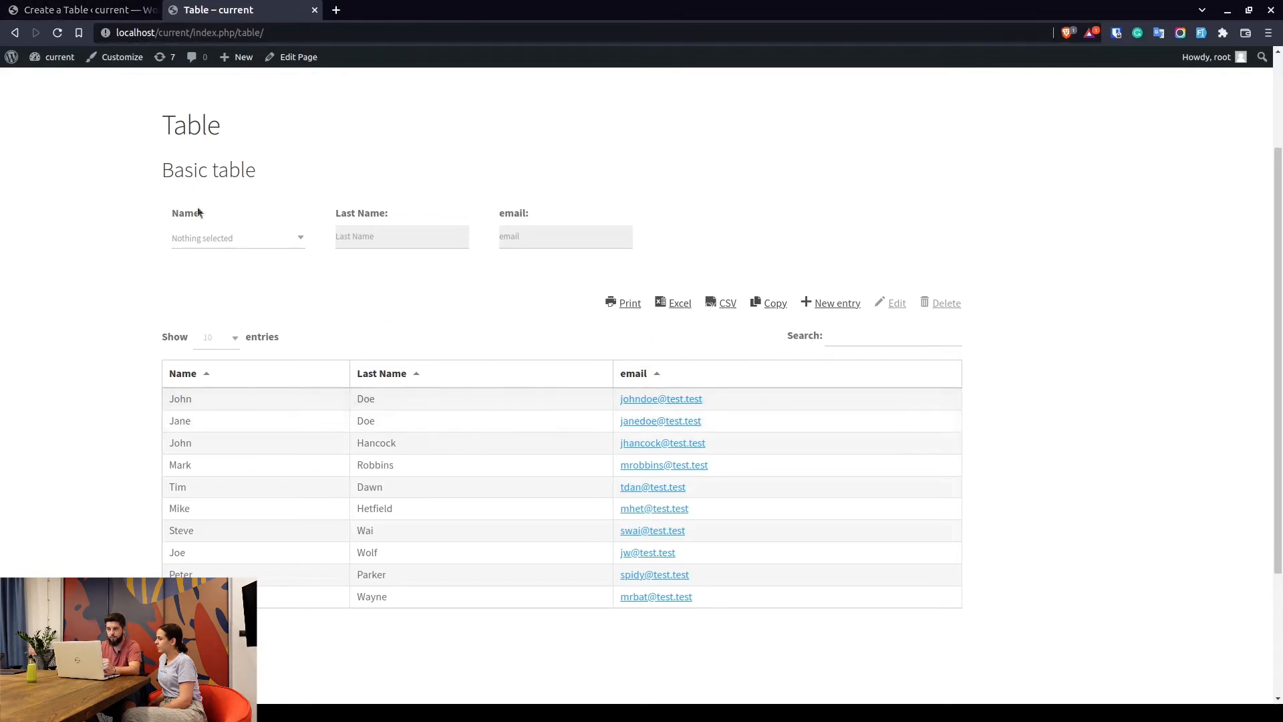
mouse_move(459, 346)
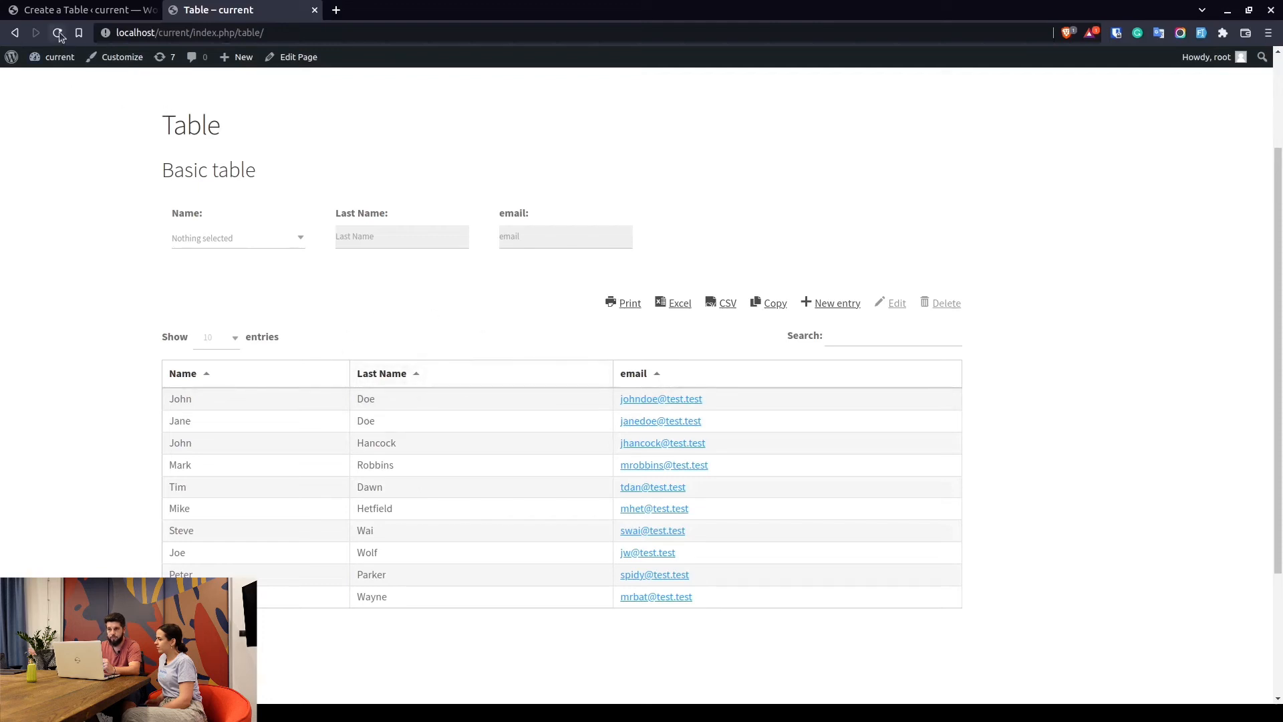
left_click(57, 33)
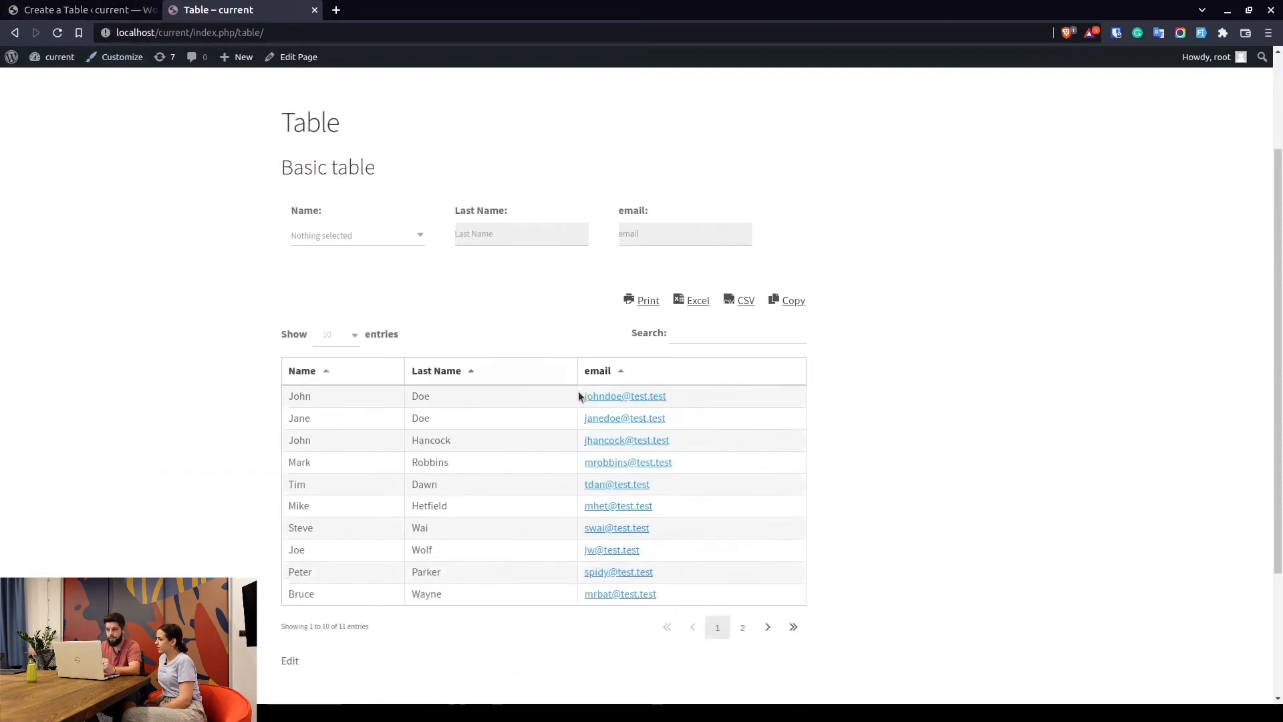
scroll("down", 3)
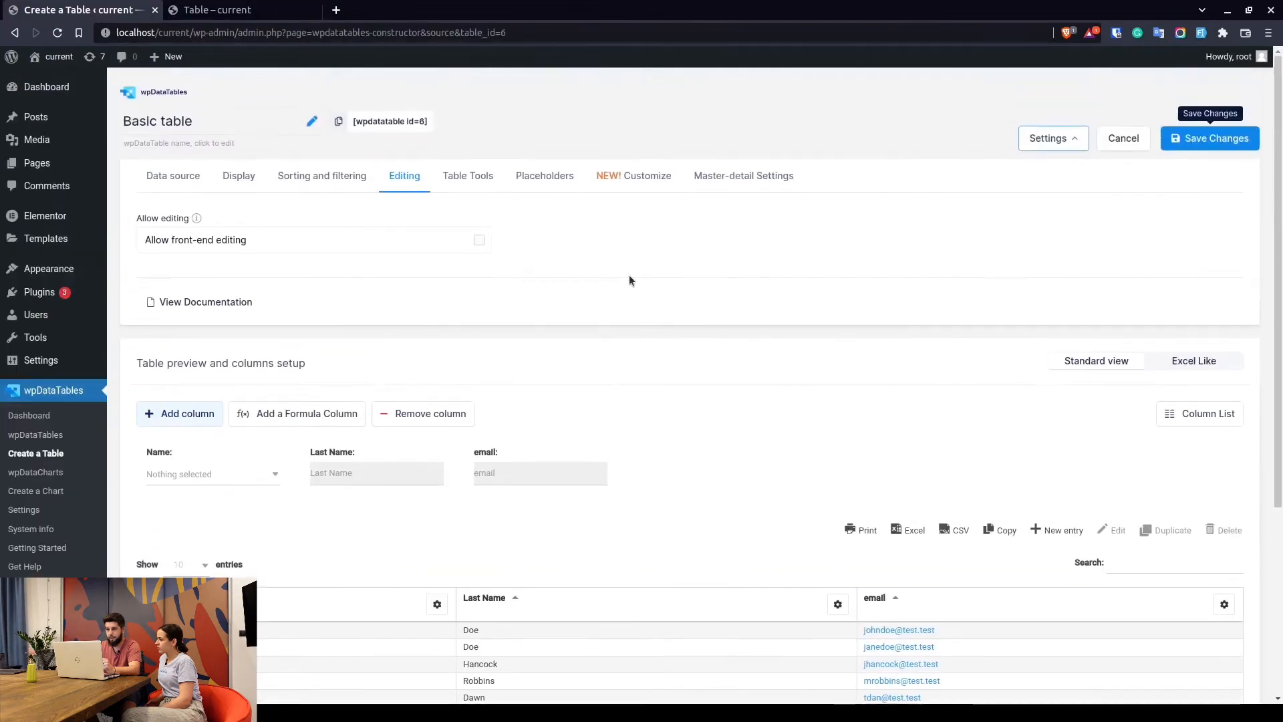
left_click(478, 239)
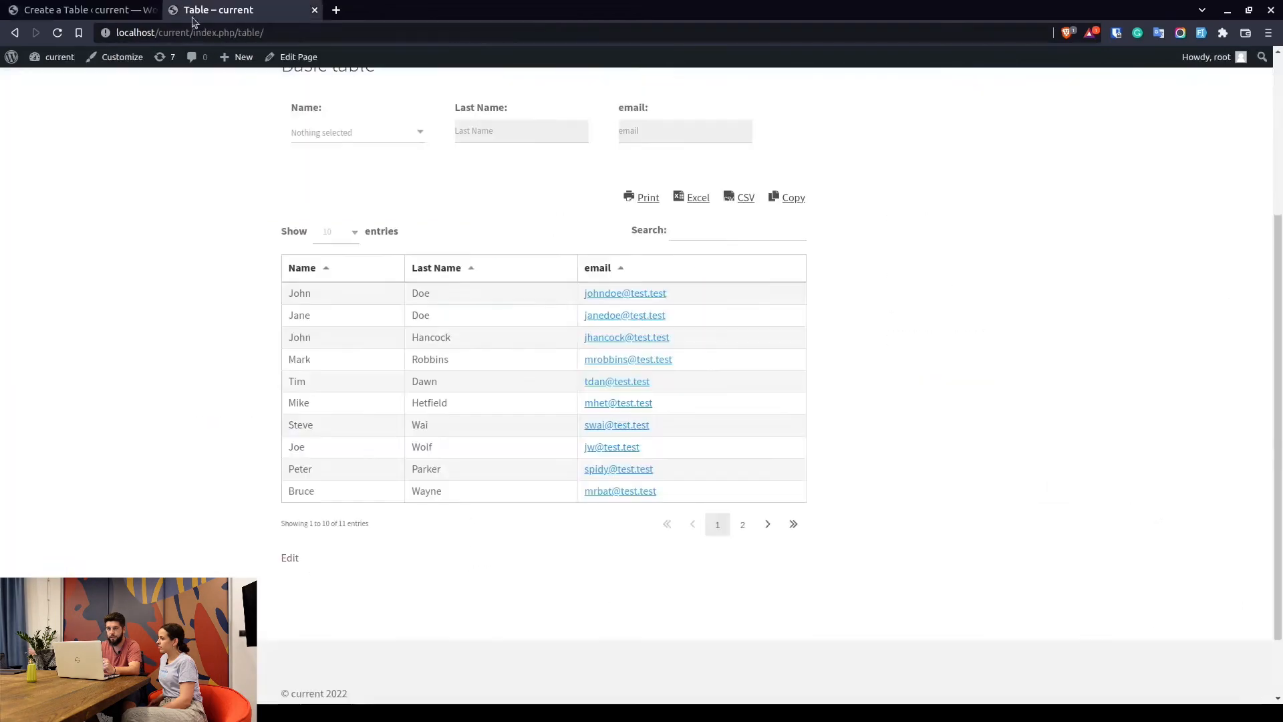
- Reload the front-end table and select John Doe's row to reveal editing buttons
left_click(81, 10)
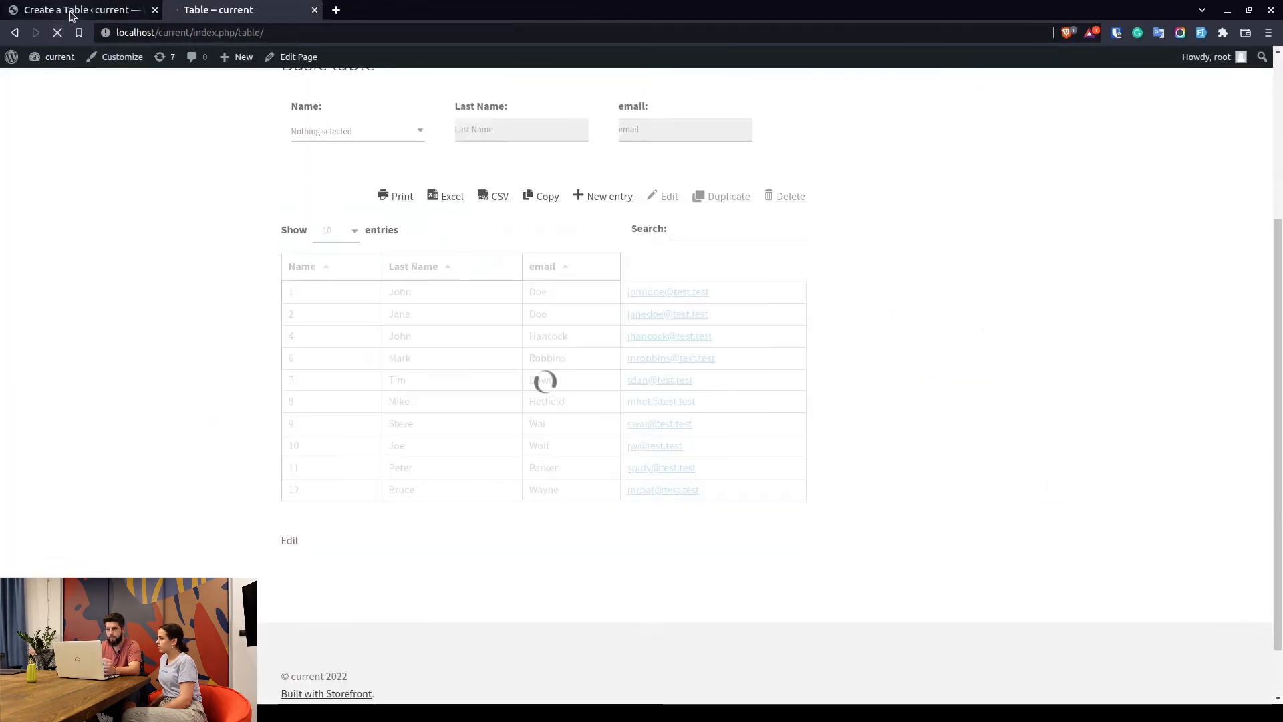
left_click(79, 10)
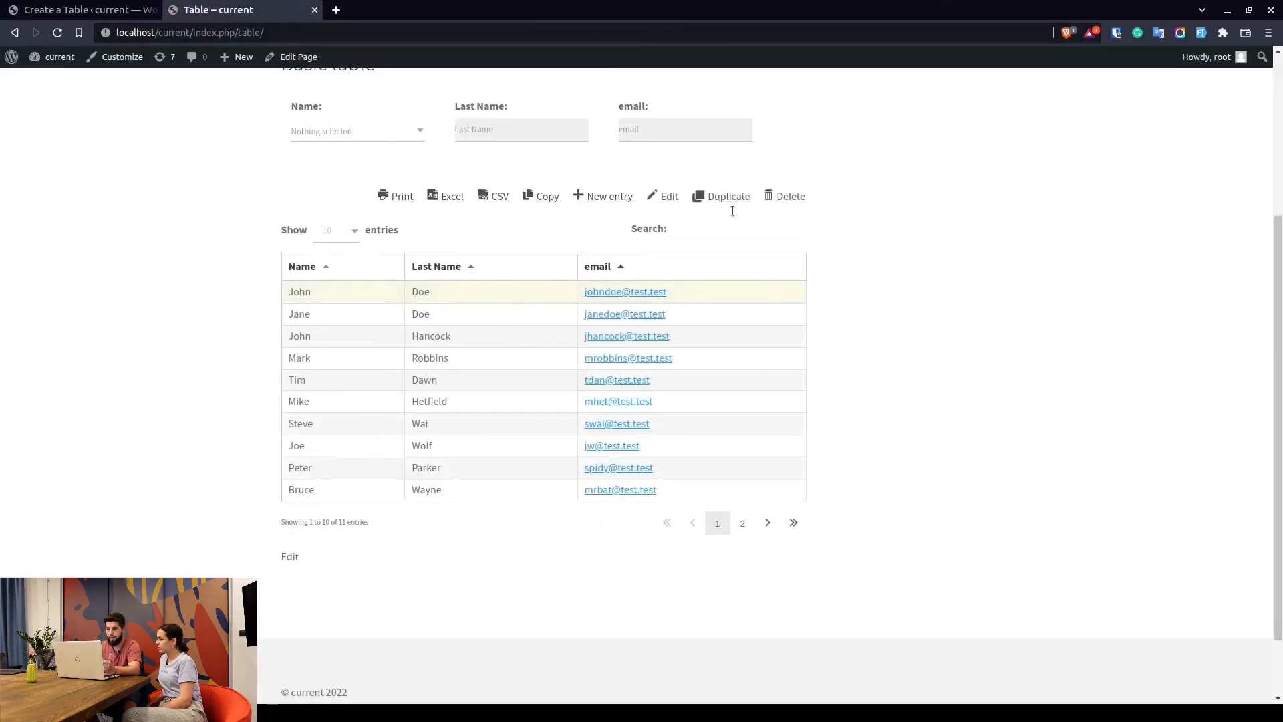
mouse_move(471, 295)
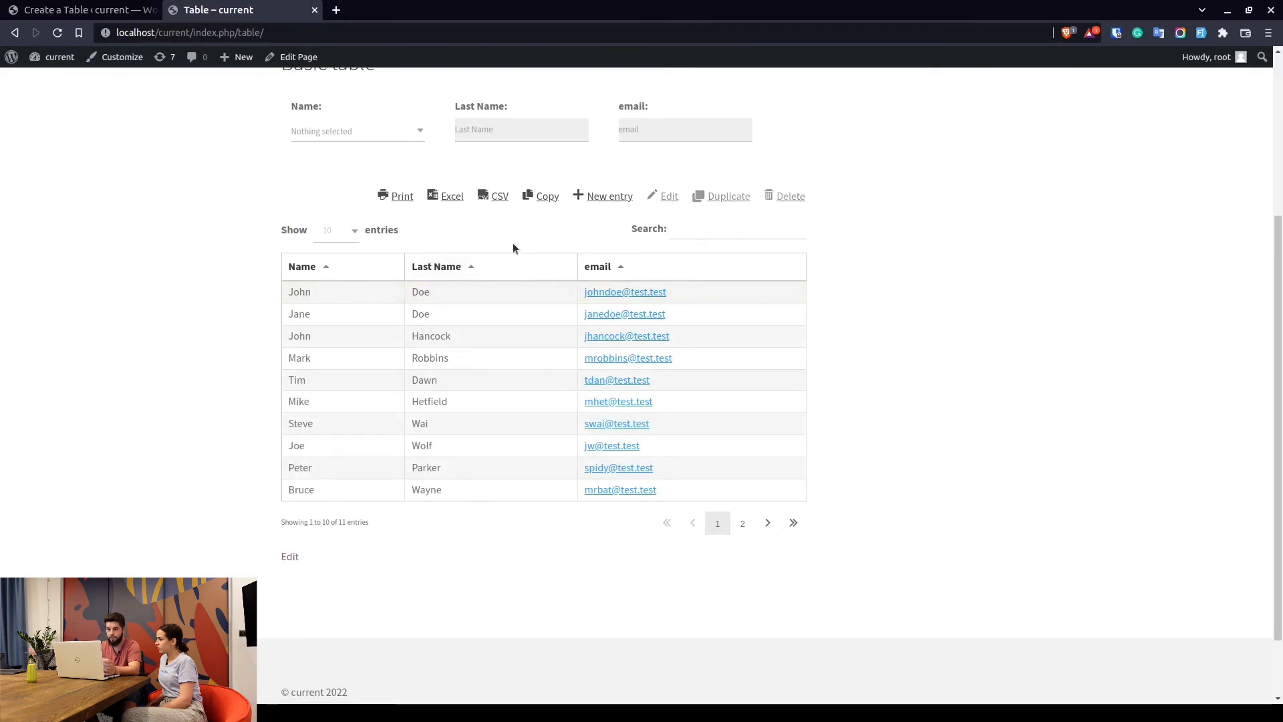
- Pick a different choice among New Entry, Edit, Delete, Duplicate for the front-end edit buttons
left_click(289, 557)
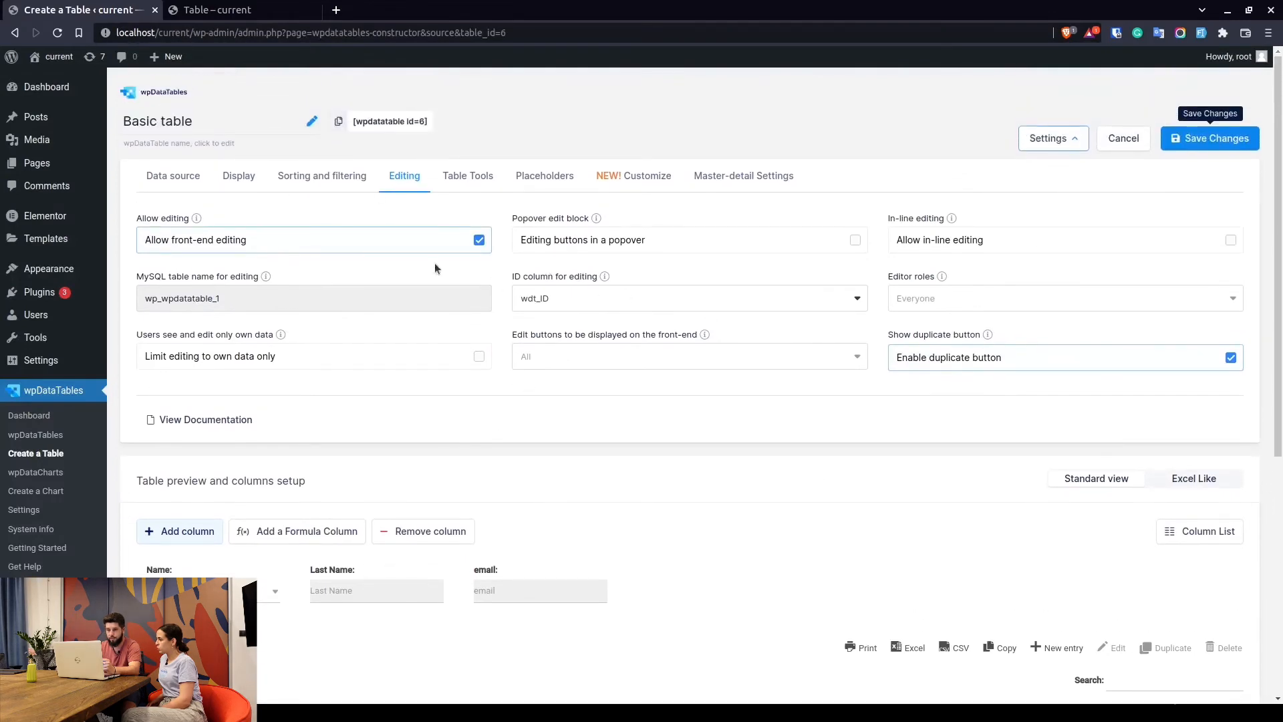
mouse_move(294, 221)
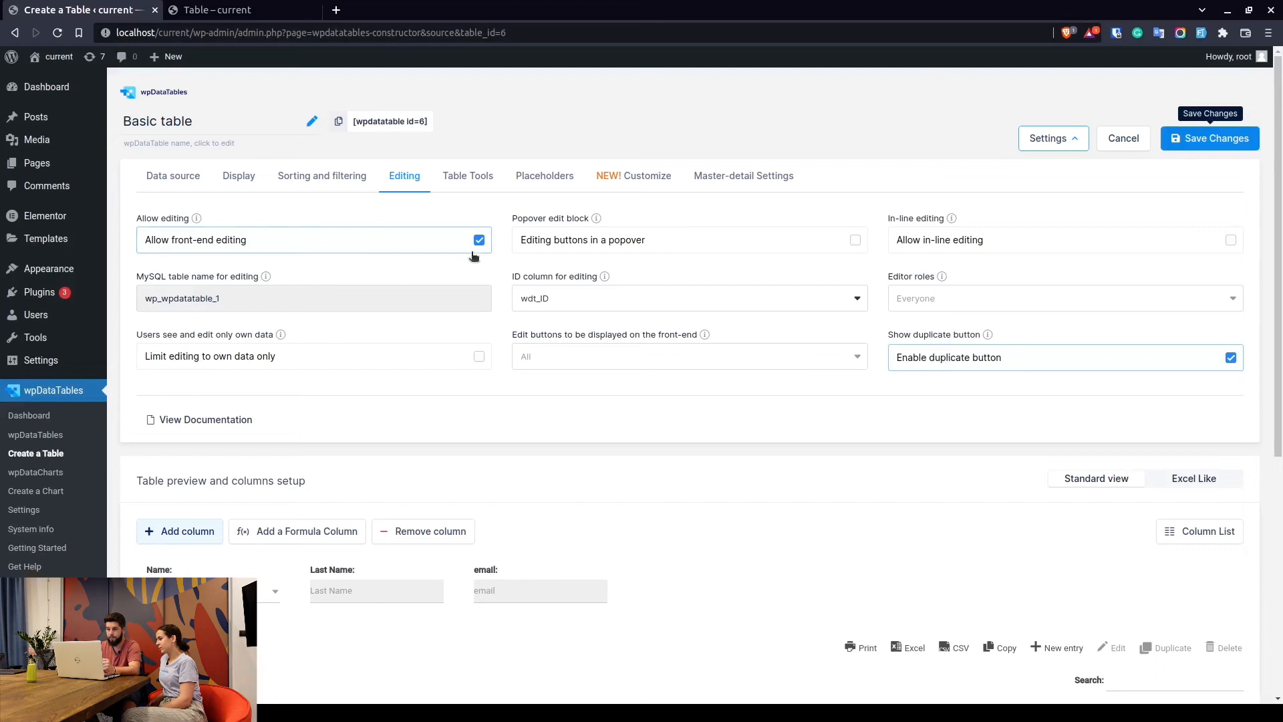
mouse_move(524, 271)
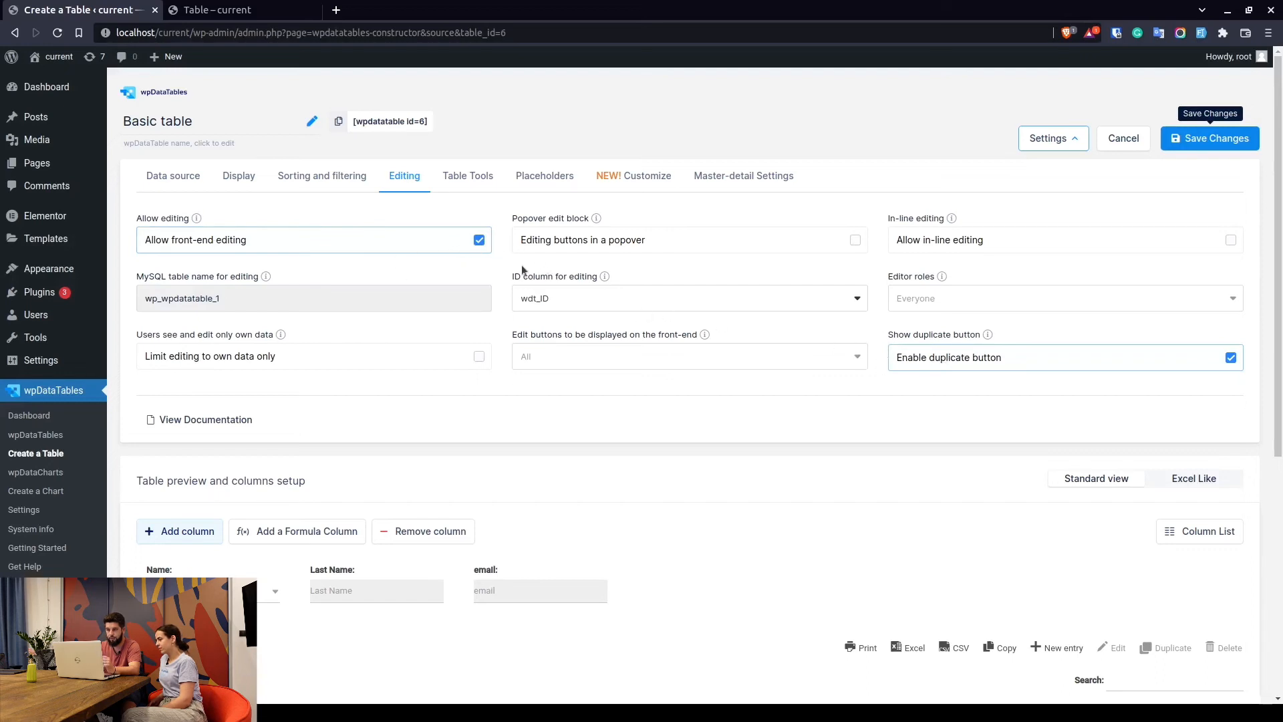
mouse_move(704, 362)
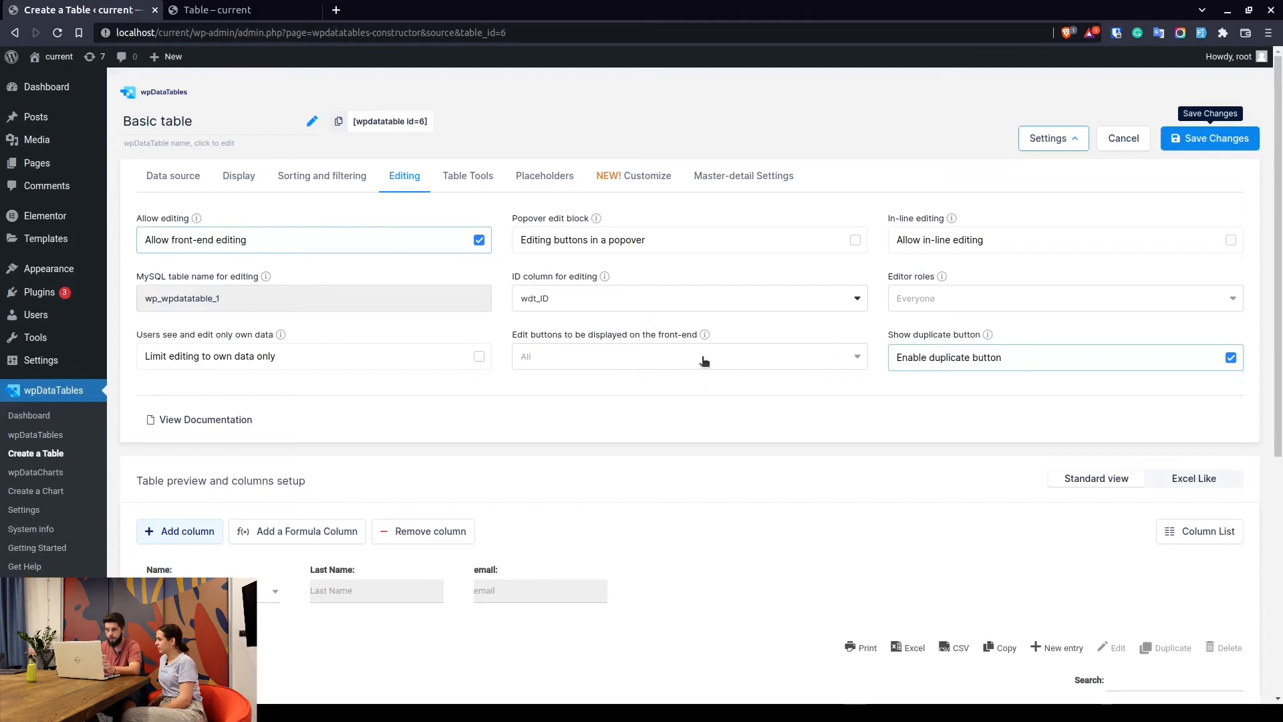
left_click(688, 356)
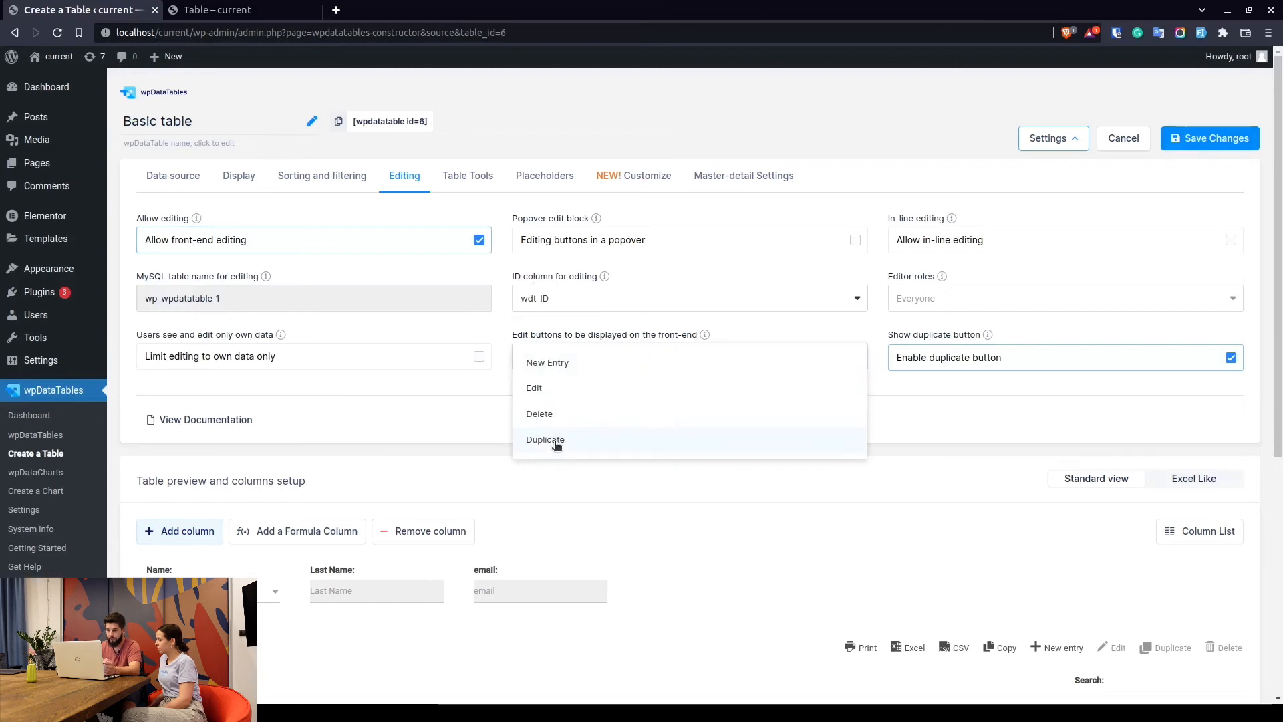
mouse_move(539, 361)
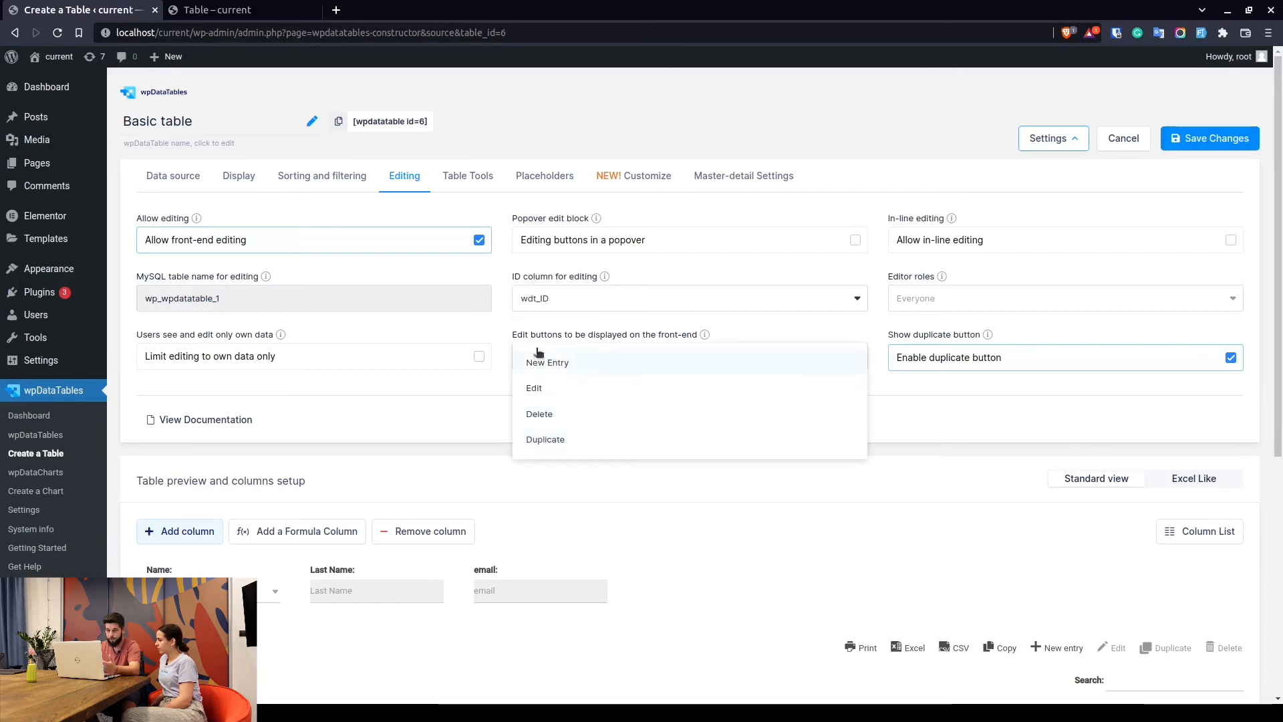
left_click(533, 387)
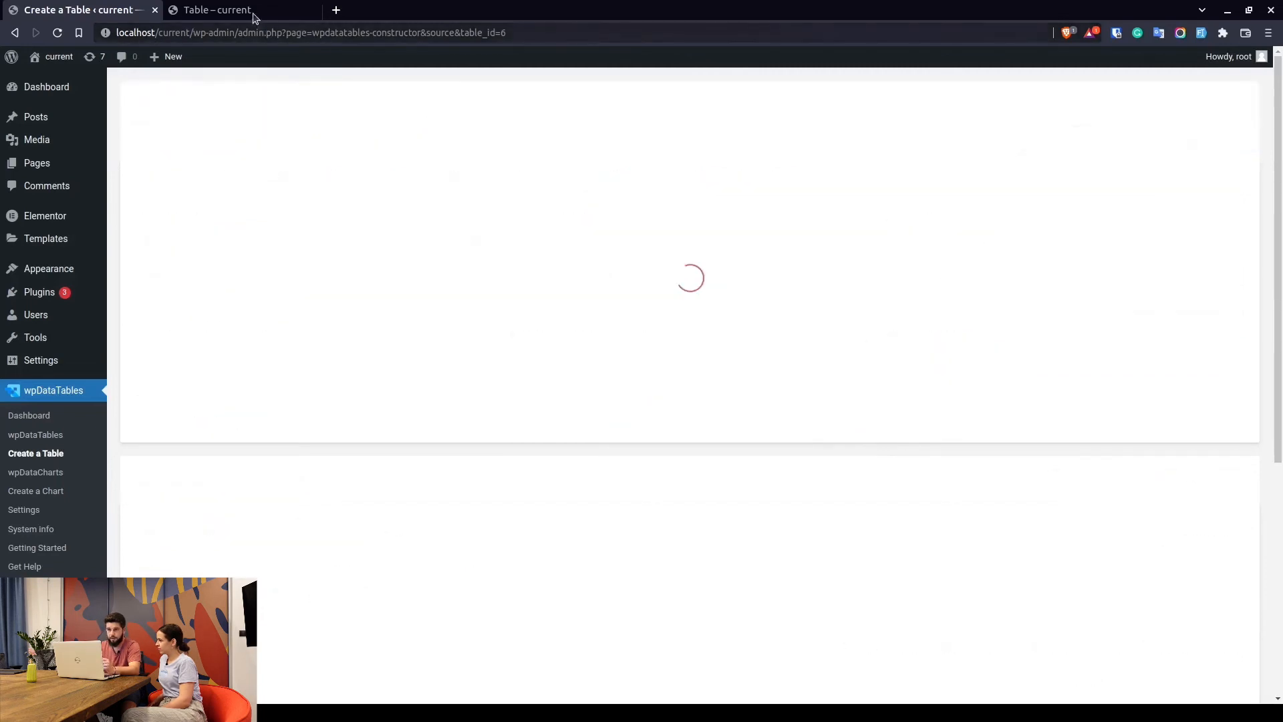
- Check the front-end toolbar, then save the Basic table's editing settings in the admin
left_click(216, 10)
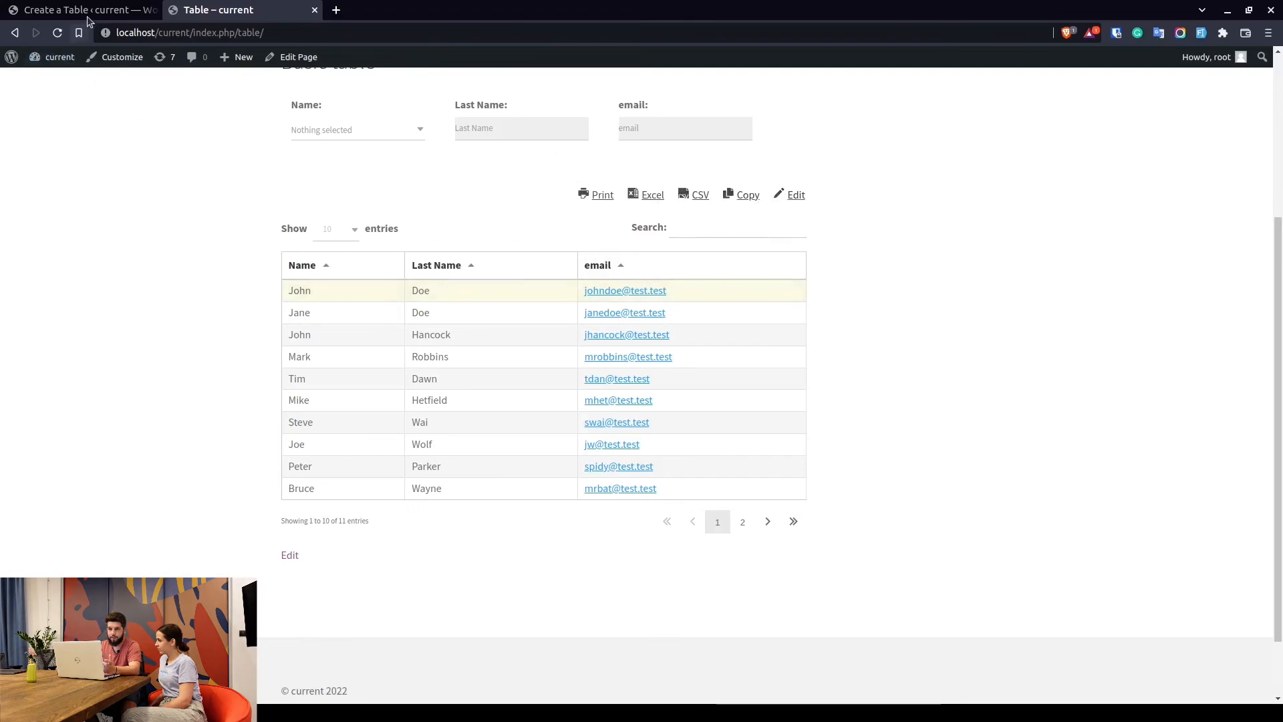
left_click(77, 10)
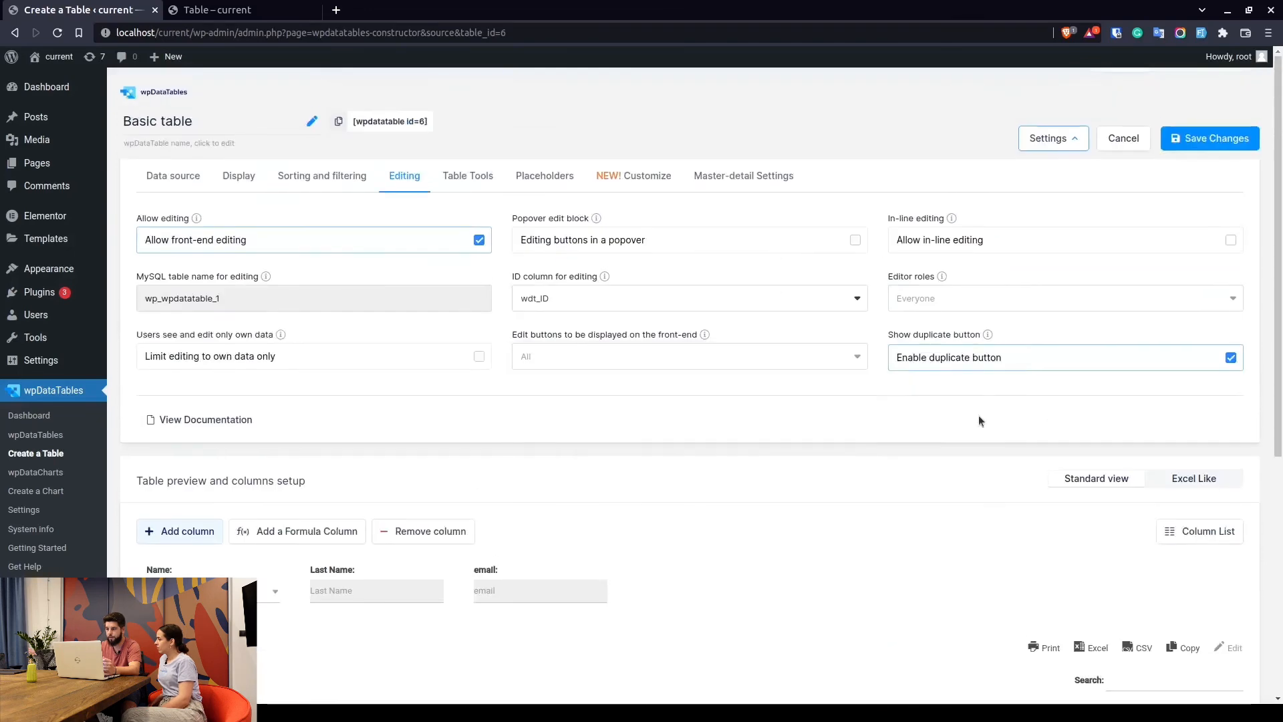
mouse_move(1209, 138)
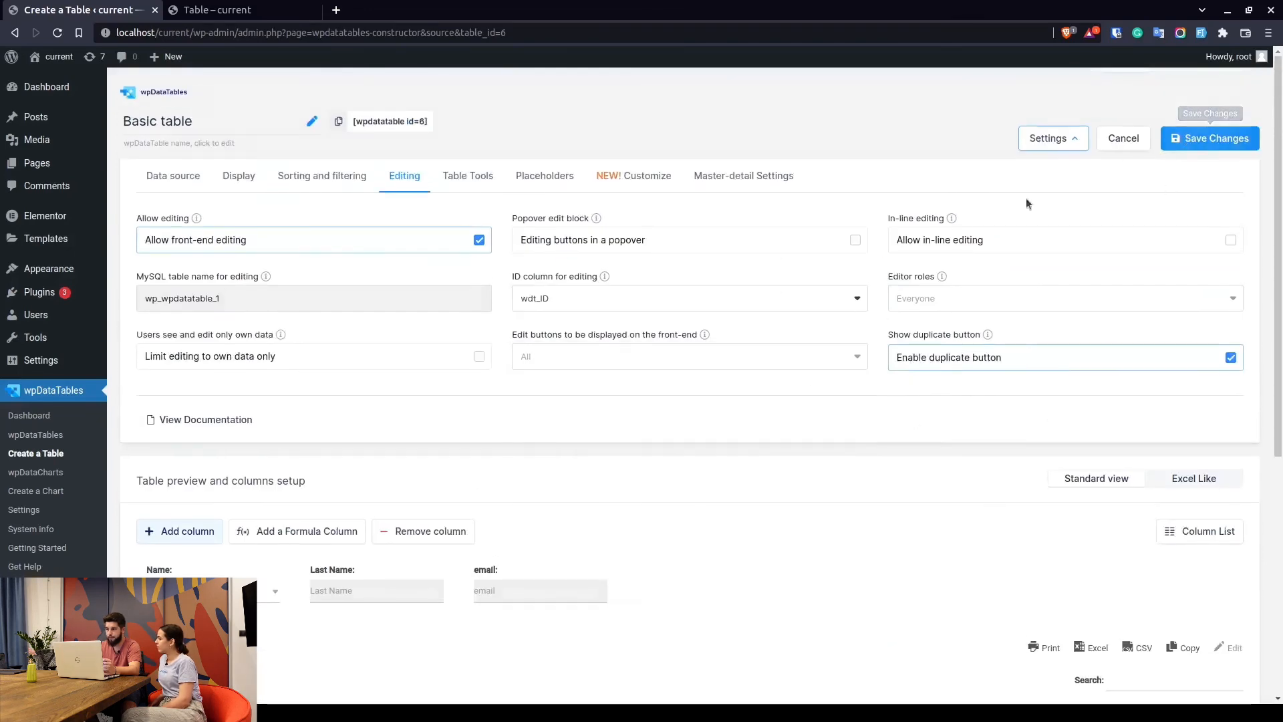
left_click(1210, 137)
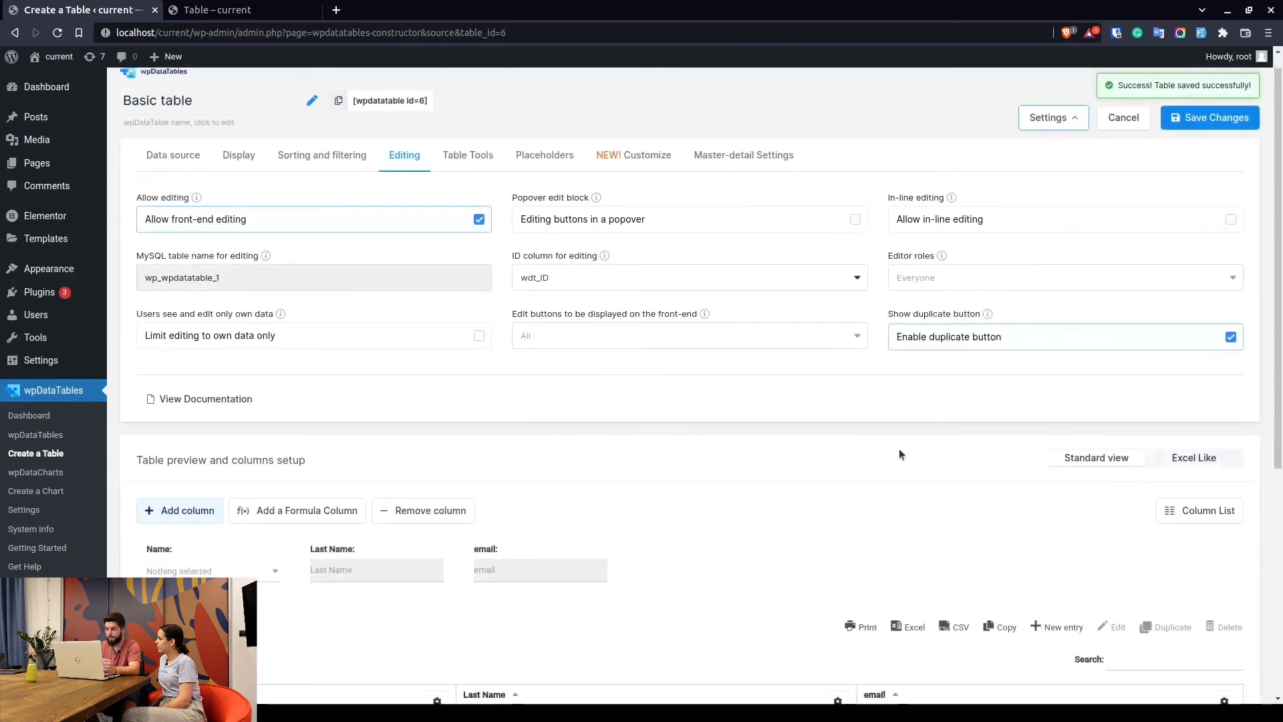
scroll("down", 3)
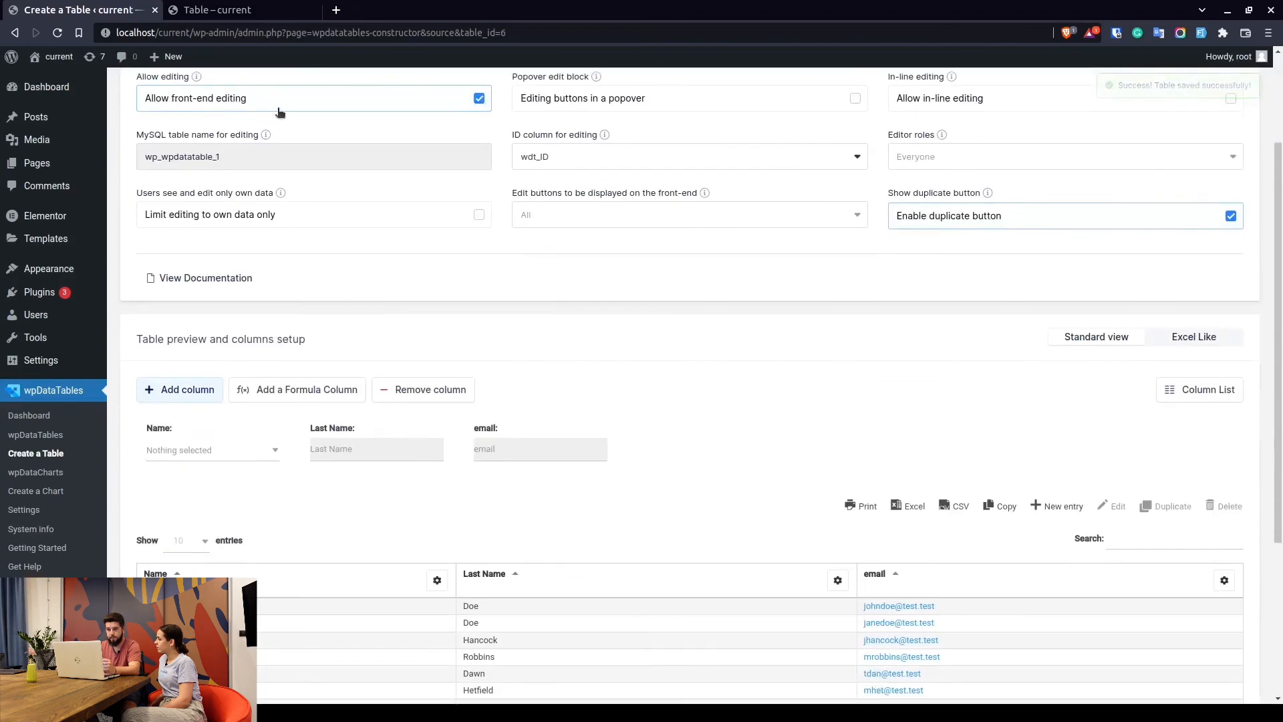